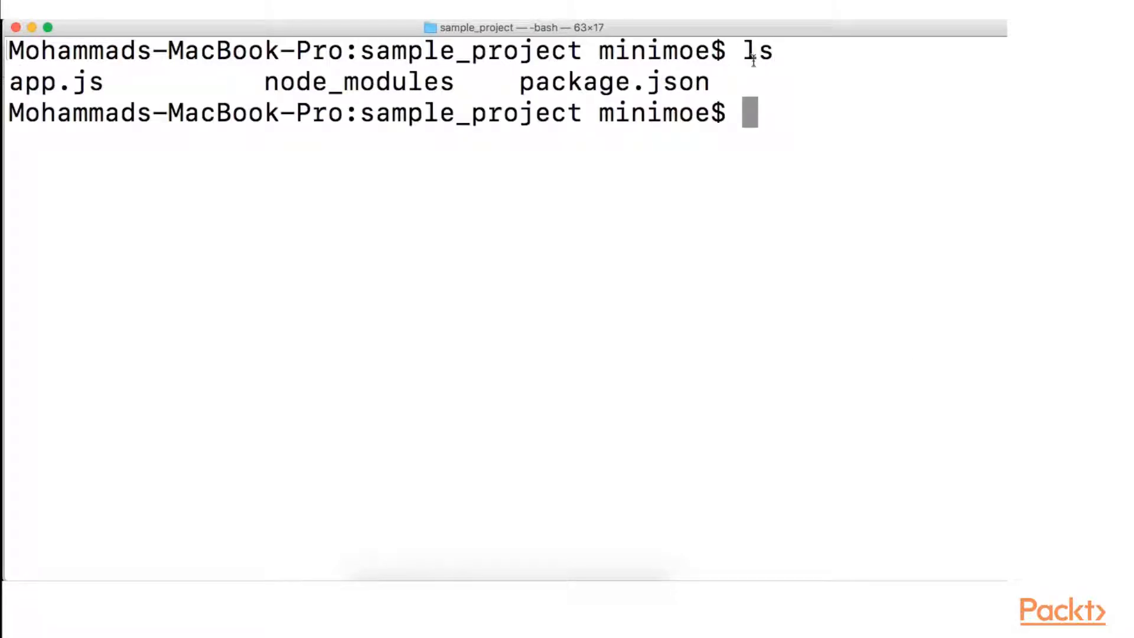
Install the express package with npm in the project folder, producing node_modules.
left_click_drag(109, 81, 708, 82)
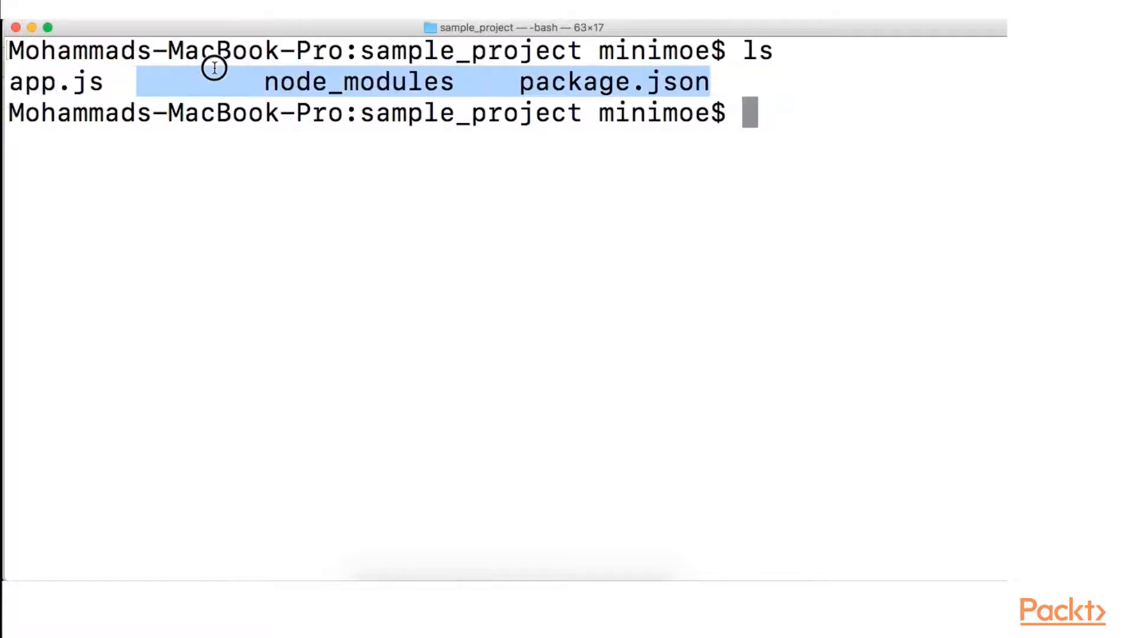
mouse_move(237, 81)
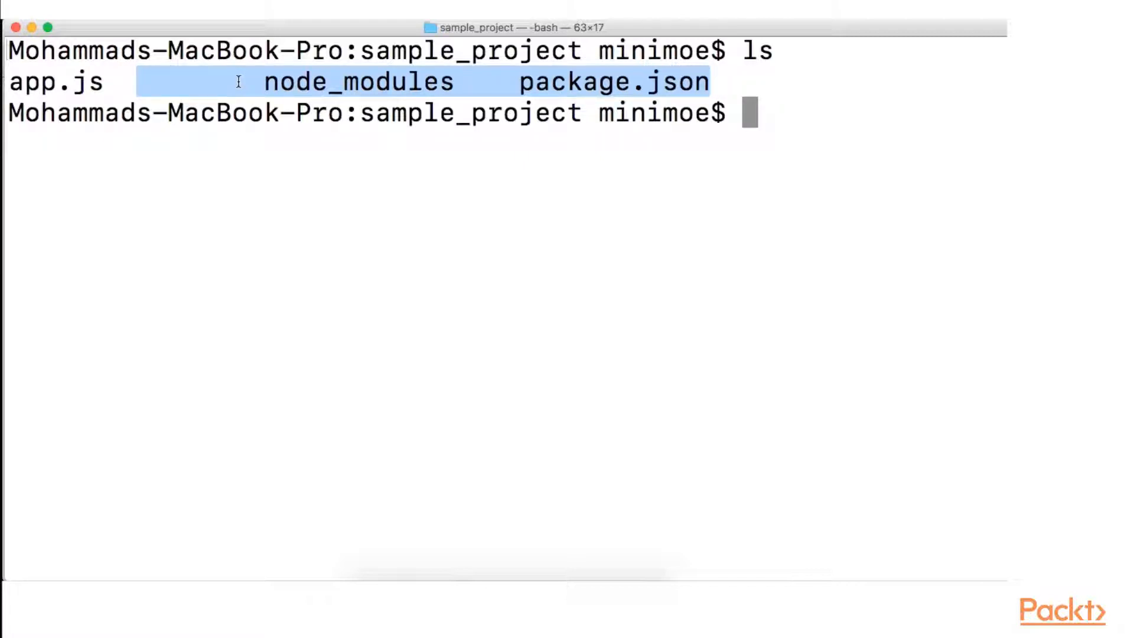
double_click(383, 114)
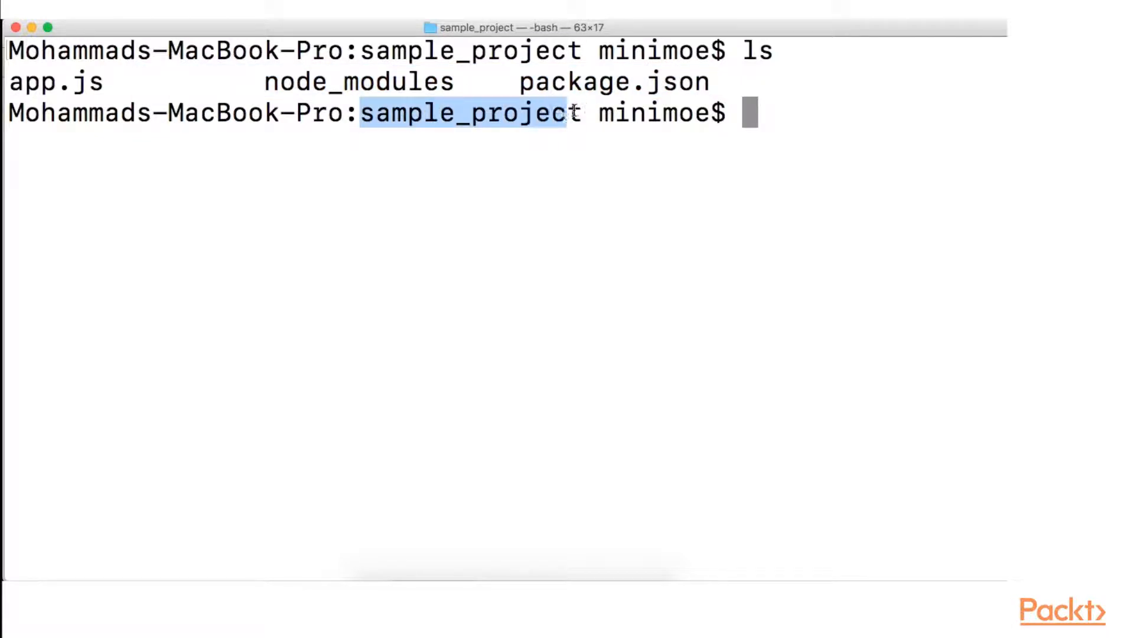
type("npm init")
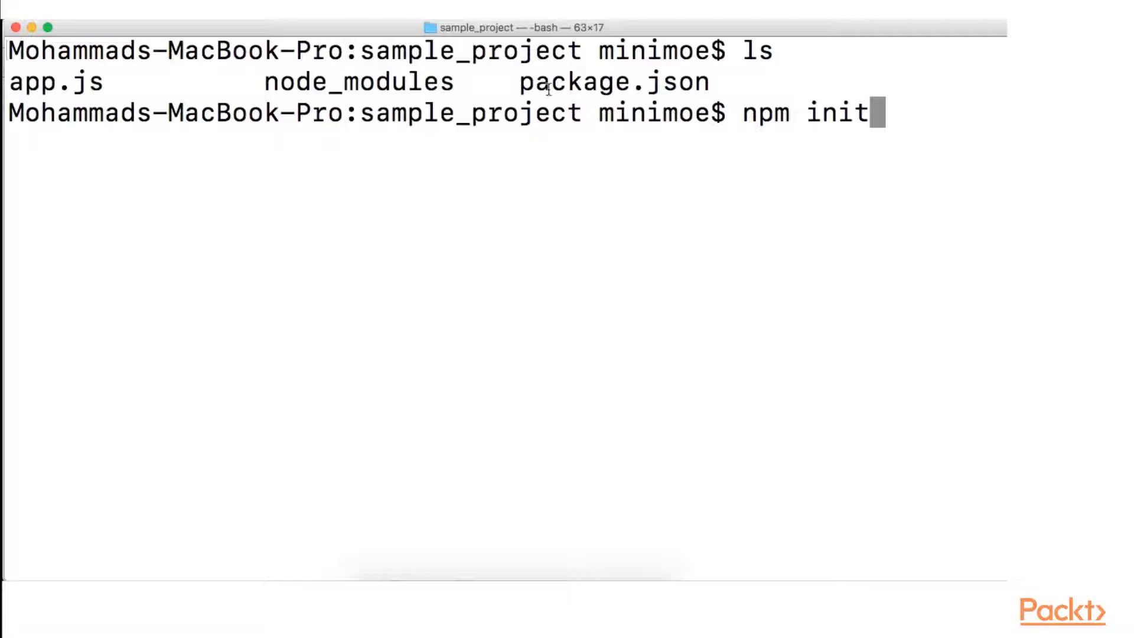
key("backspace")
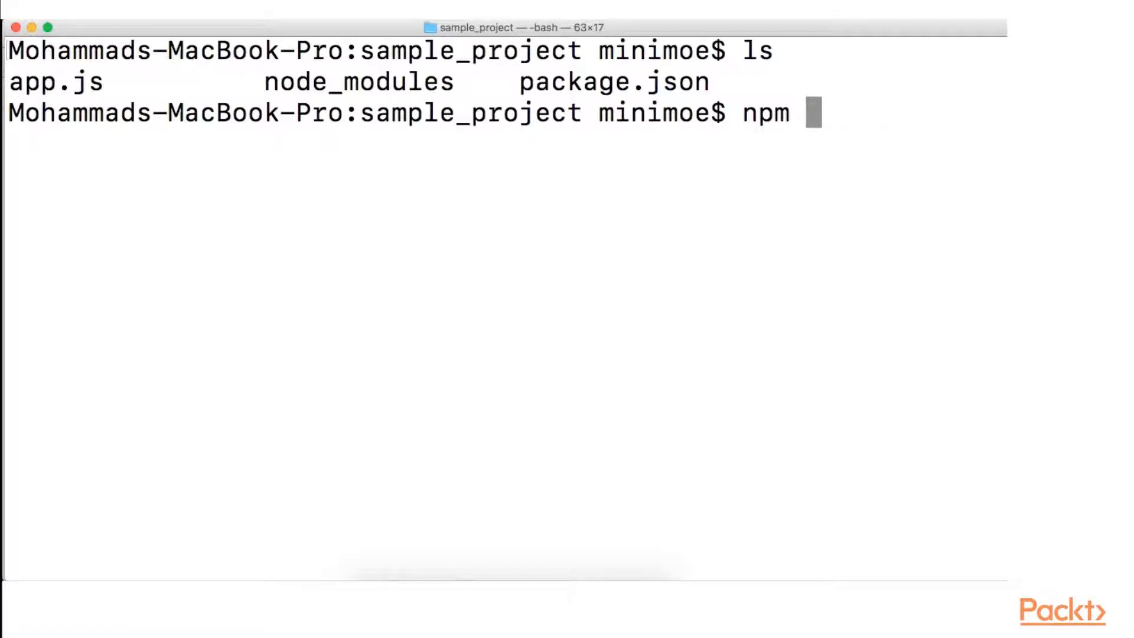
type("install -")
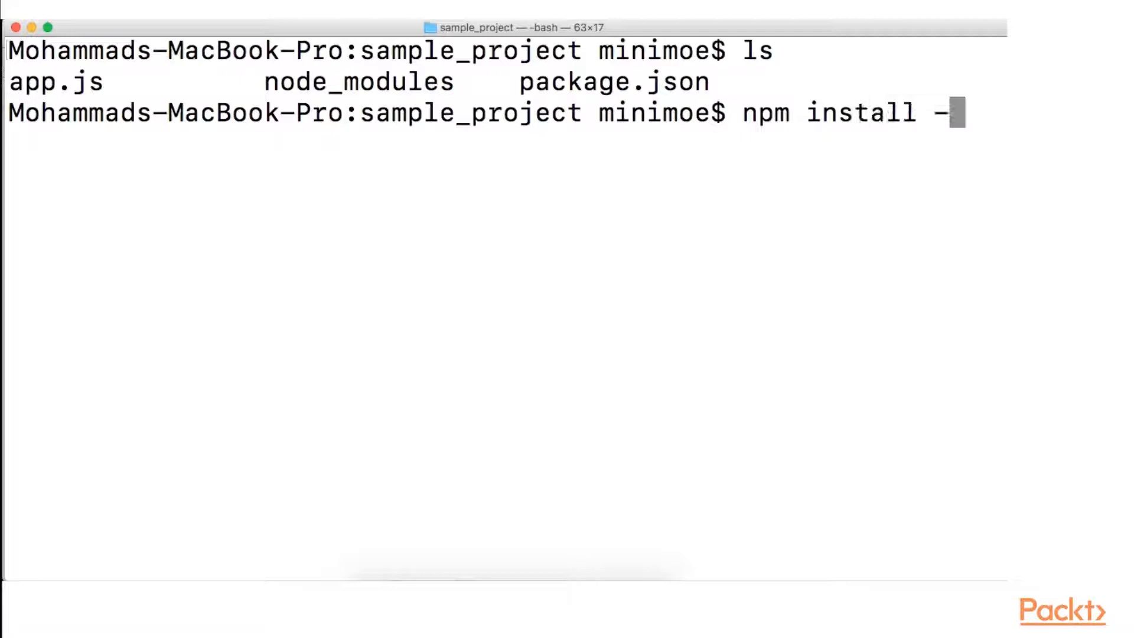
type("express")
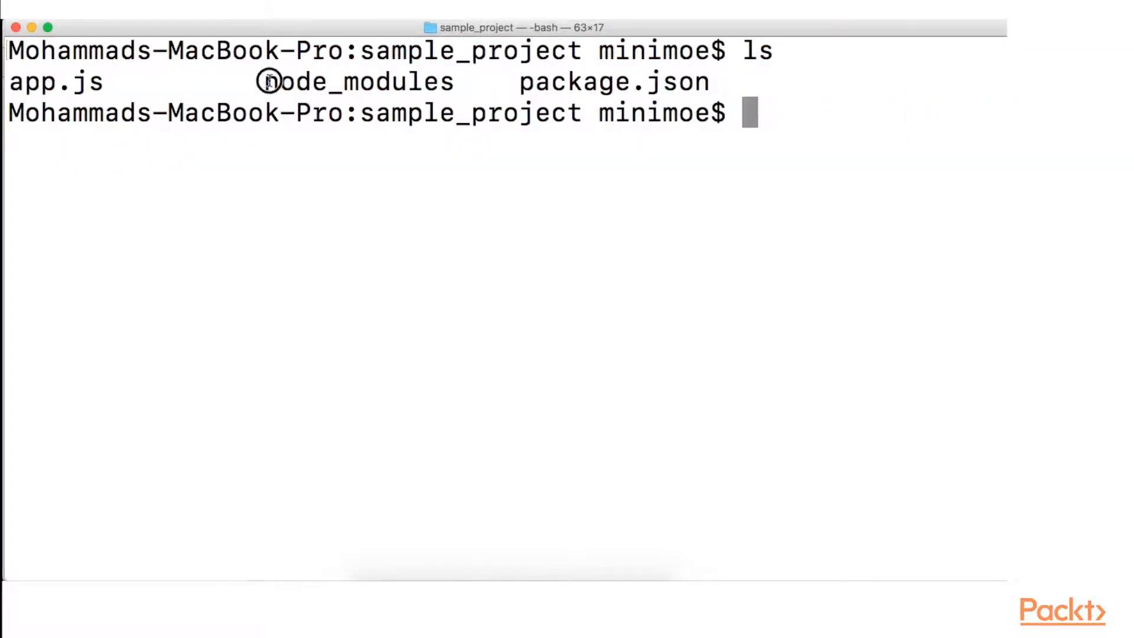
double_click(358, 81)
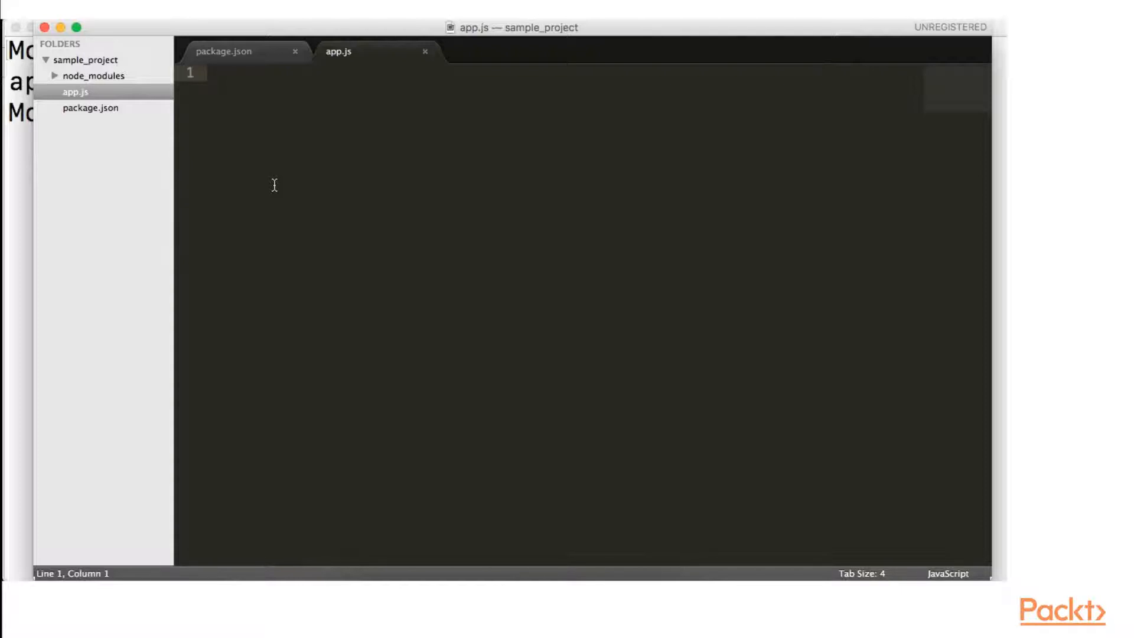
Write const express = require('express'); as the first line of app.js.
type("const")
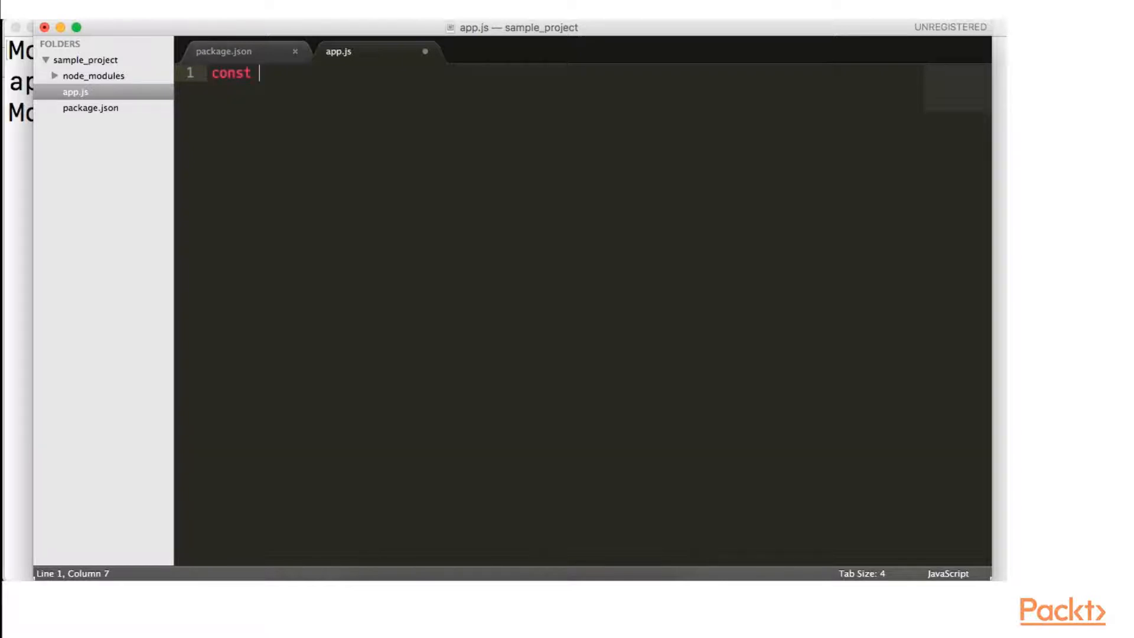
type("express = require('exp")
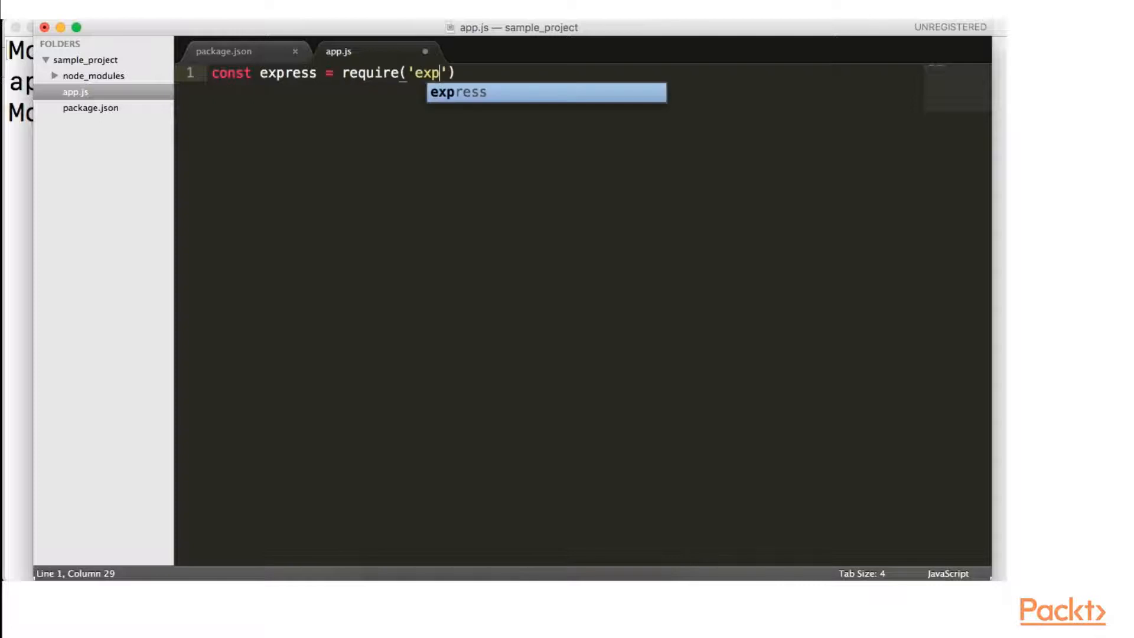
key("Tab")
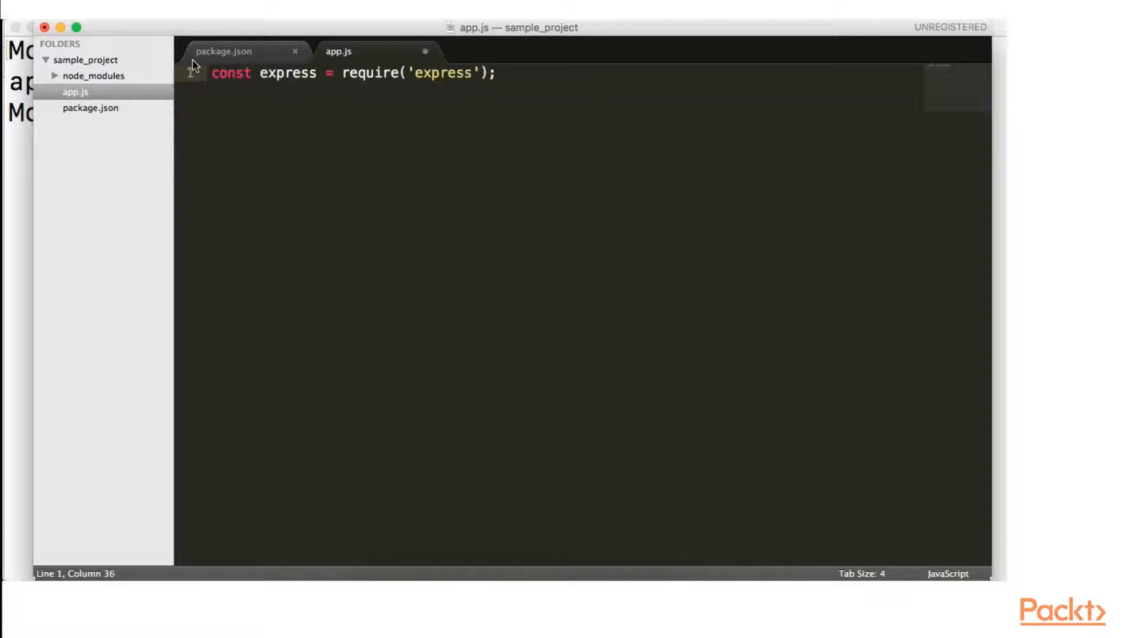
double_click(231, 72)
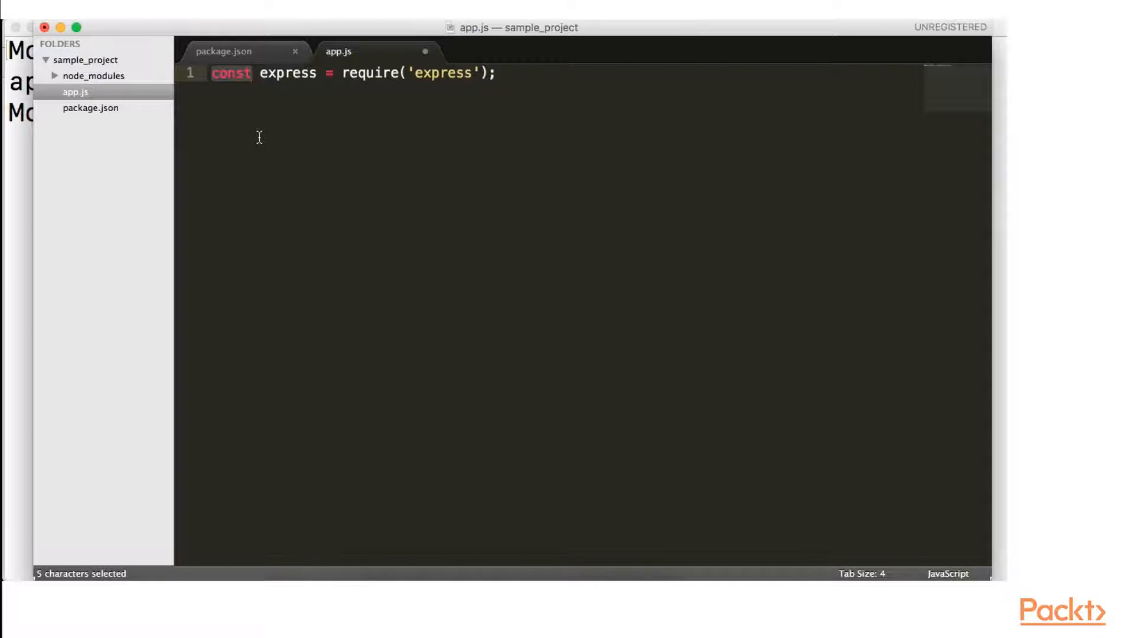
left_click(581, 73)
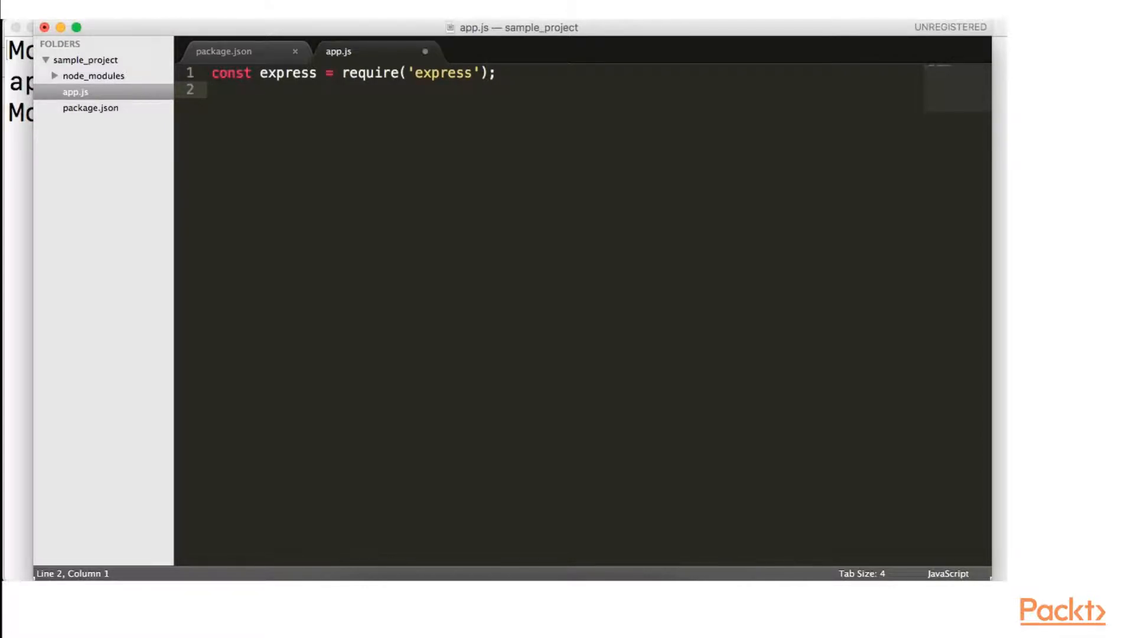
Write const app = express(); on line 2 to create the app instance.
type("const")
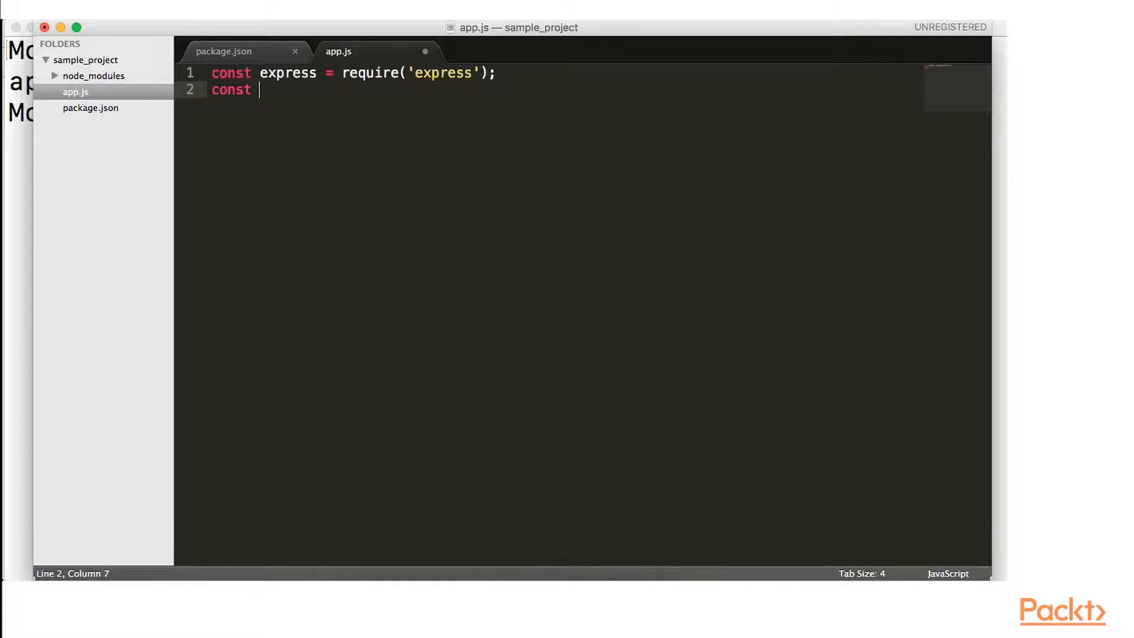
mouse_move(571, 45)
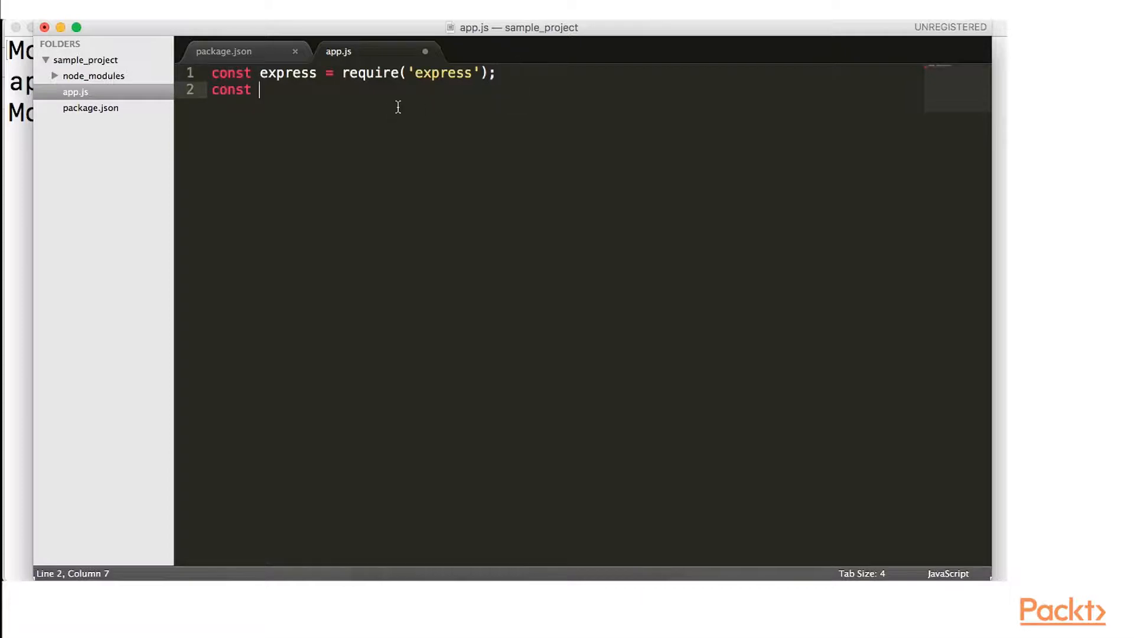
type("app =")
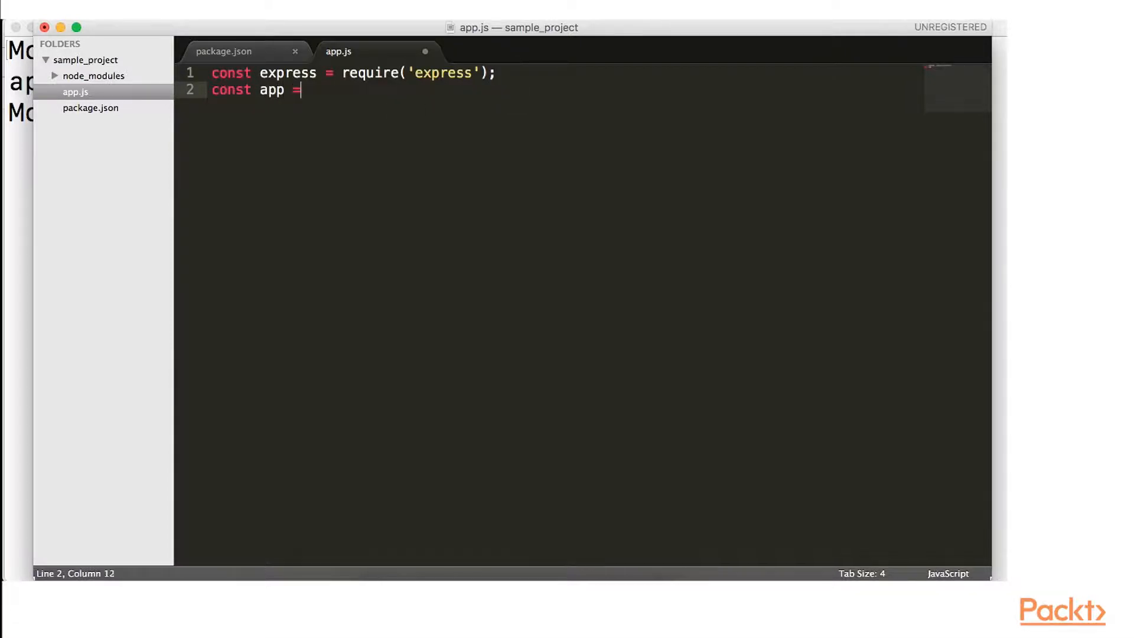
type("e")
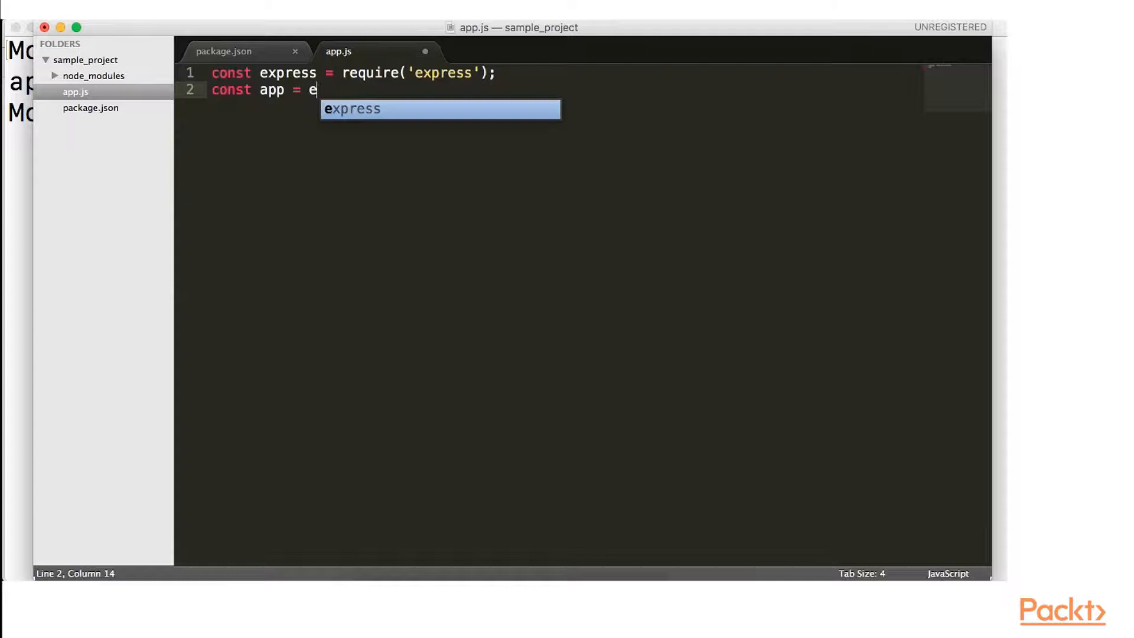
type("x")
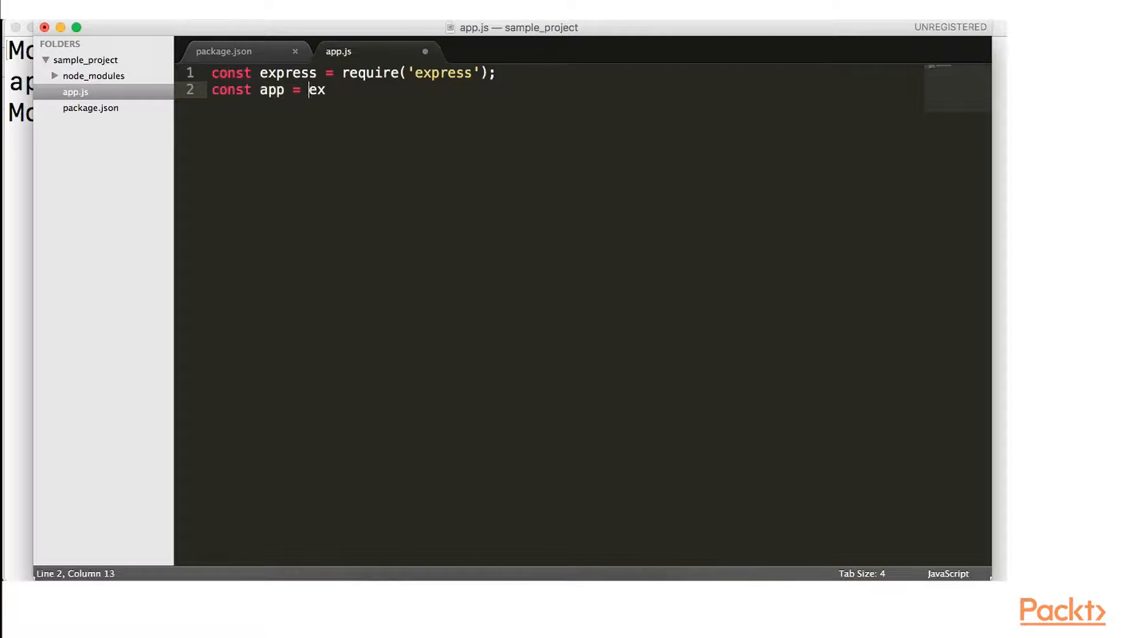
type("press();")
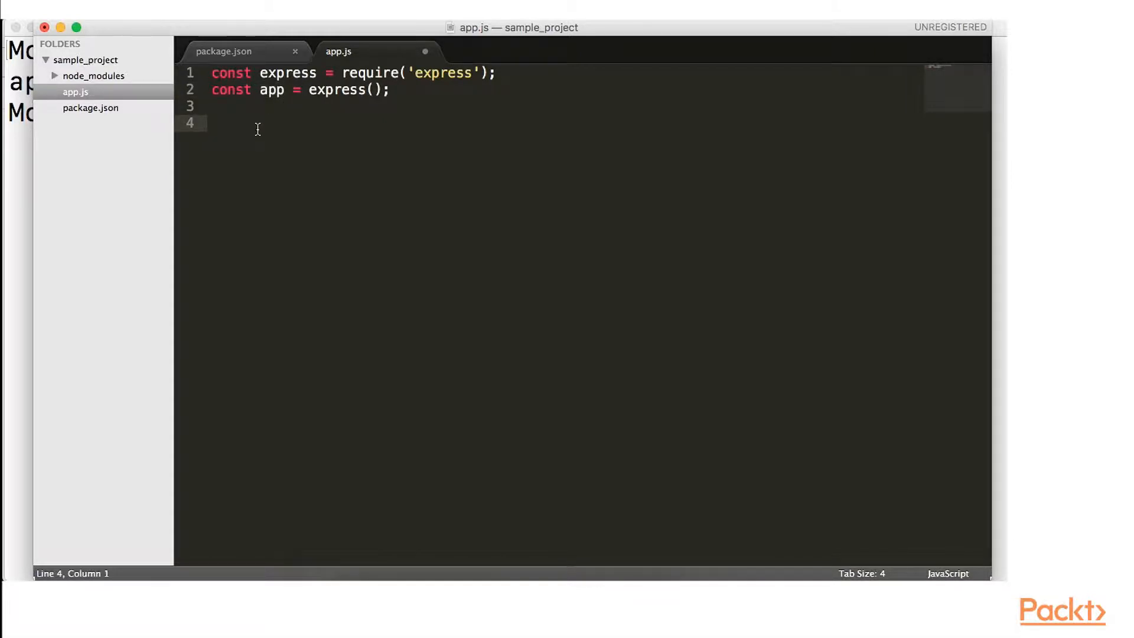
Write app.get("/", function(request,response){ }) as an empty root route handler.
type("app.get(")
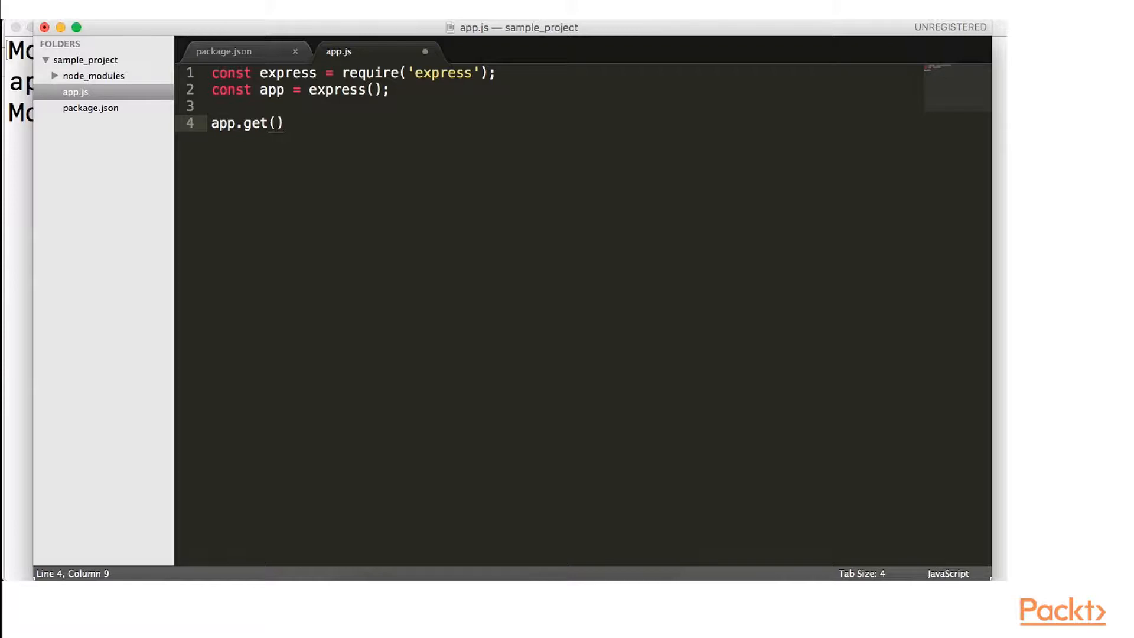
type("\"/\",")
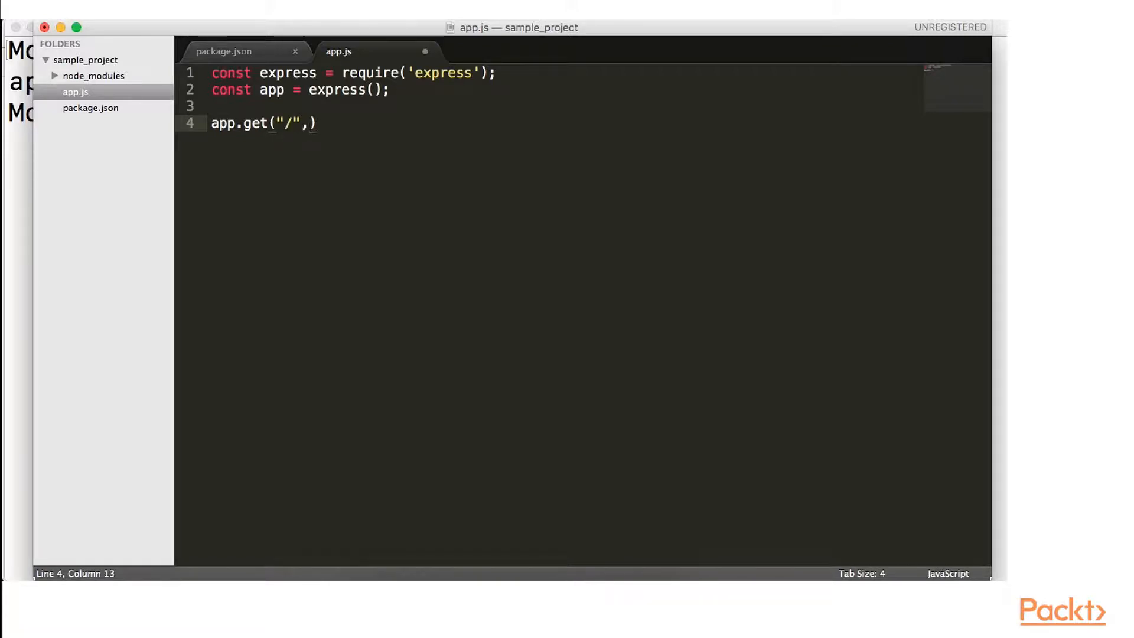
left_click_drag(316, 122, 296, 122)
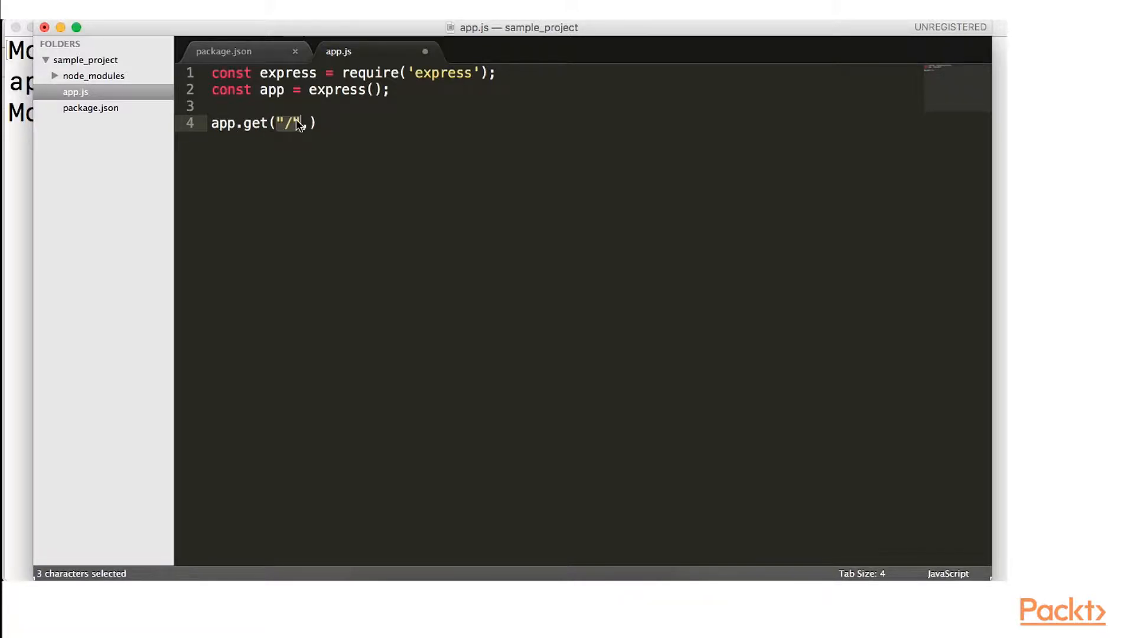
type(",")
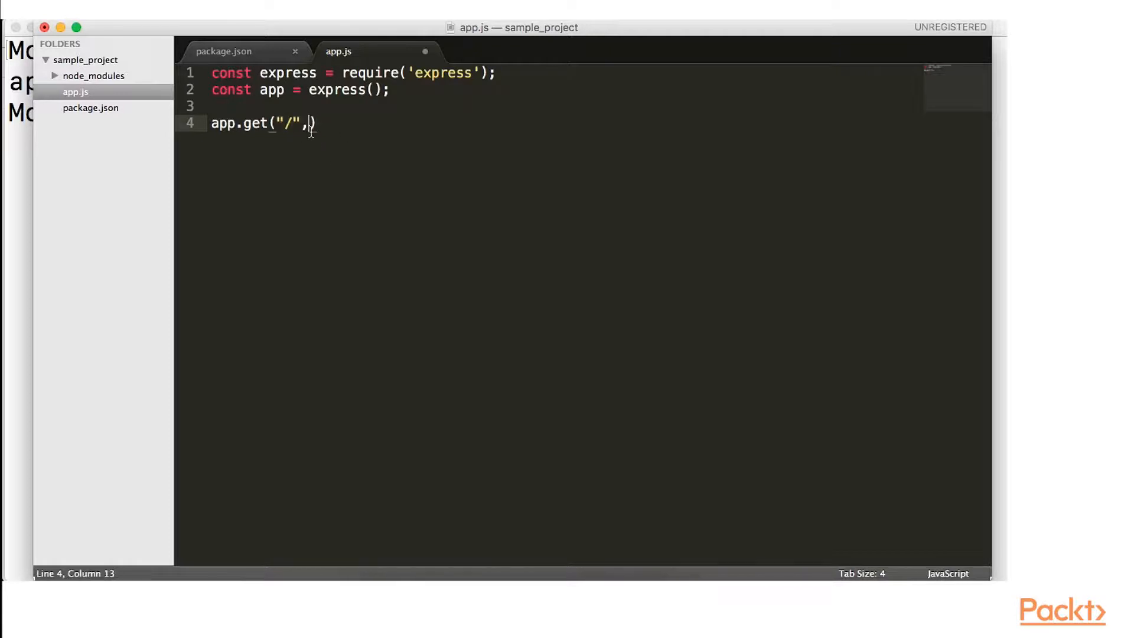
type("function(request,response){")
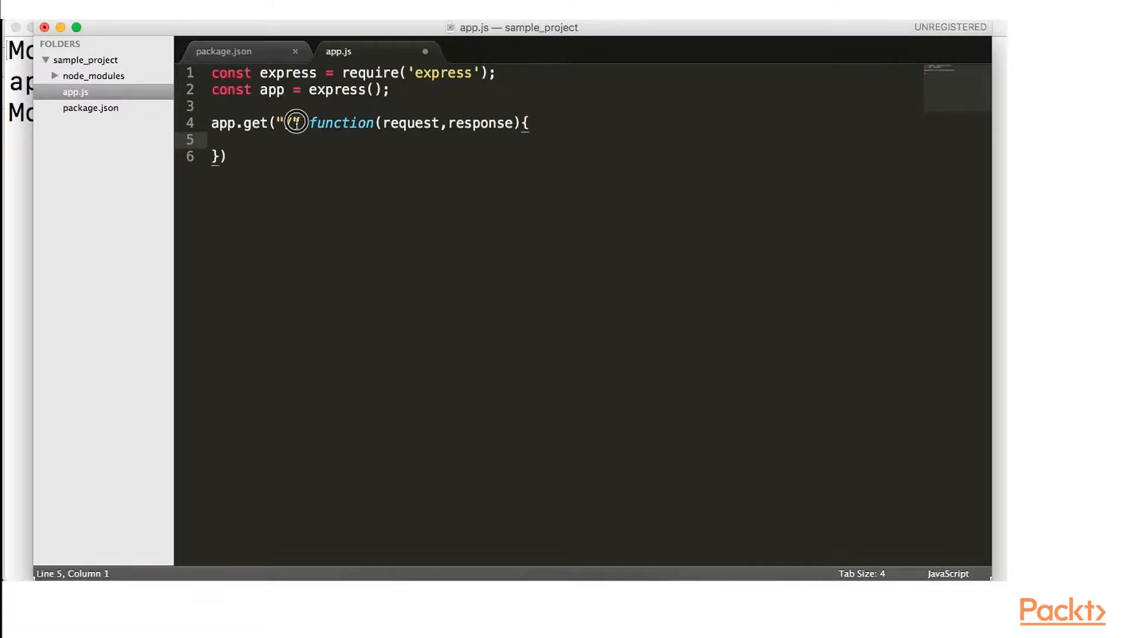
type("/")
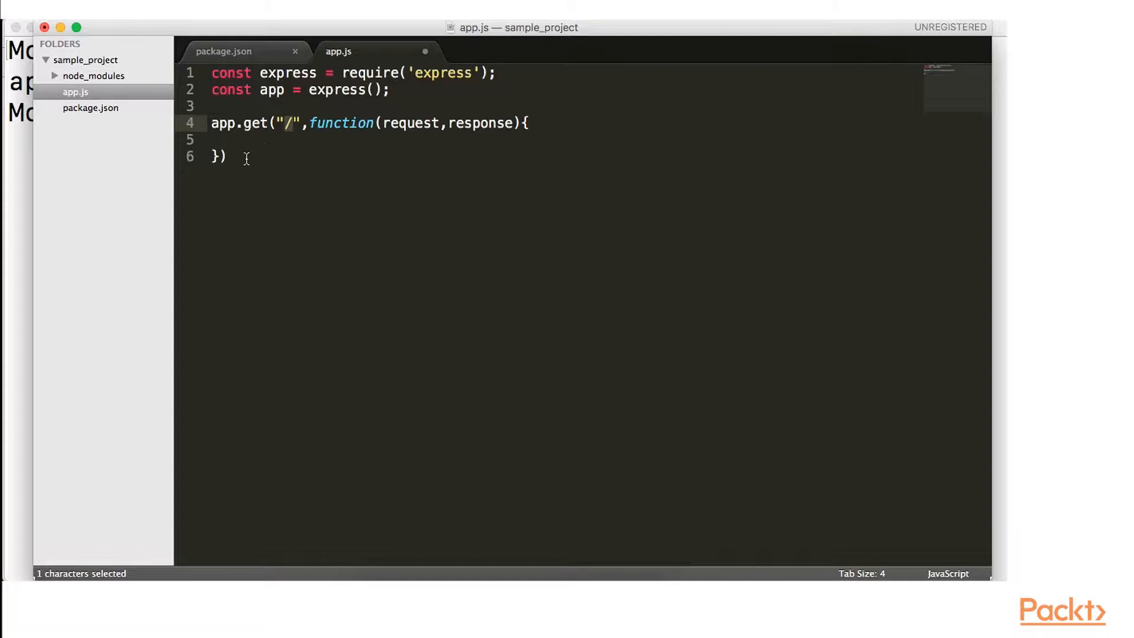
mouse_move(331, 272)
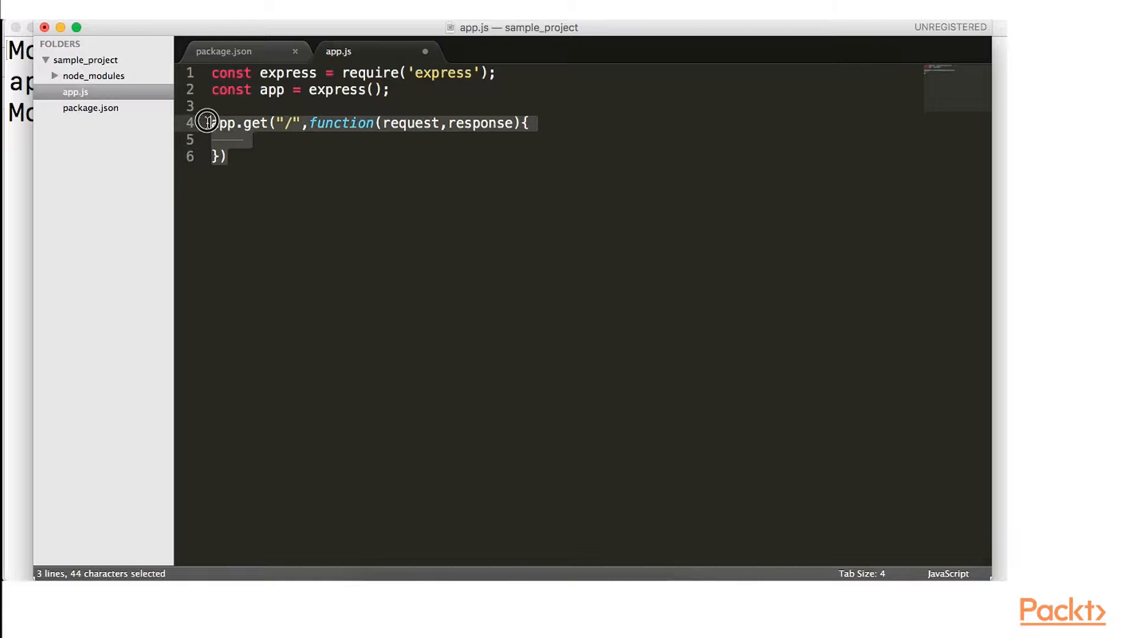
Begin the handler body on line 5 with response via autocomplete.
double_click(413, 123)
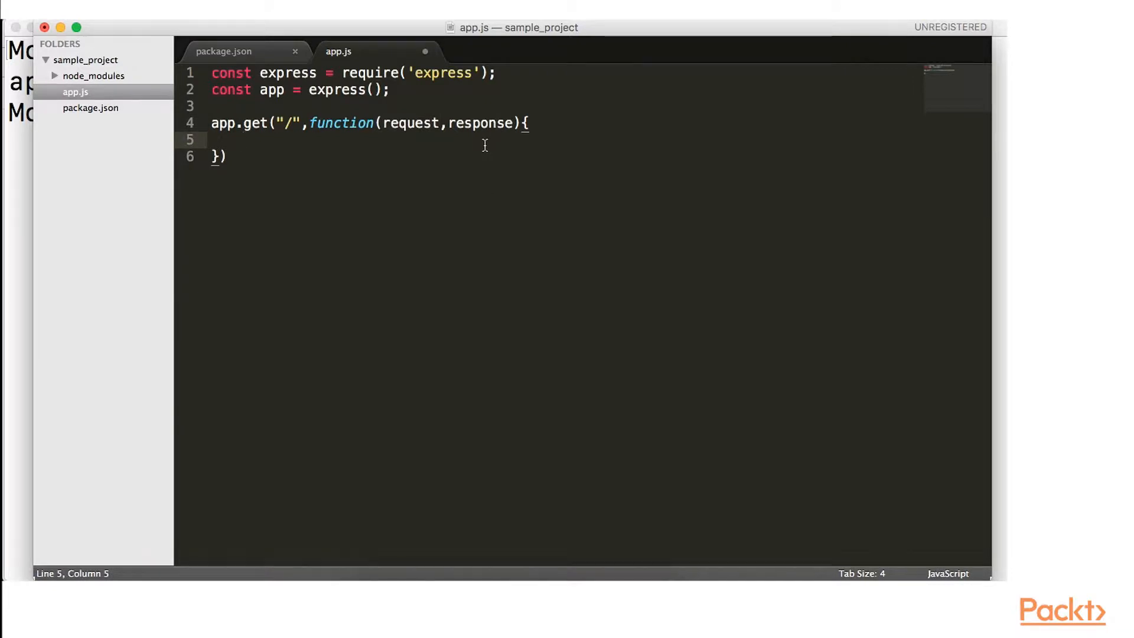
left_click(245, 140)
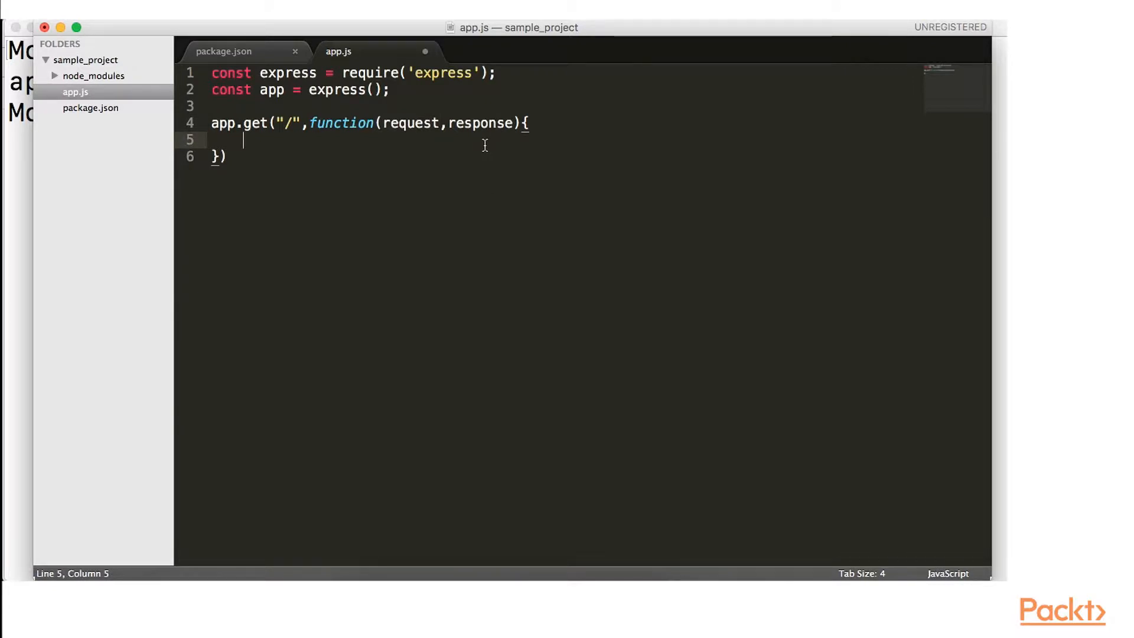
type("re")
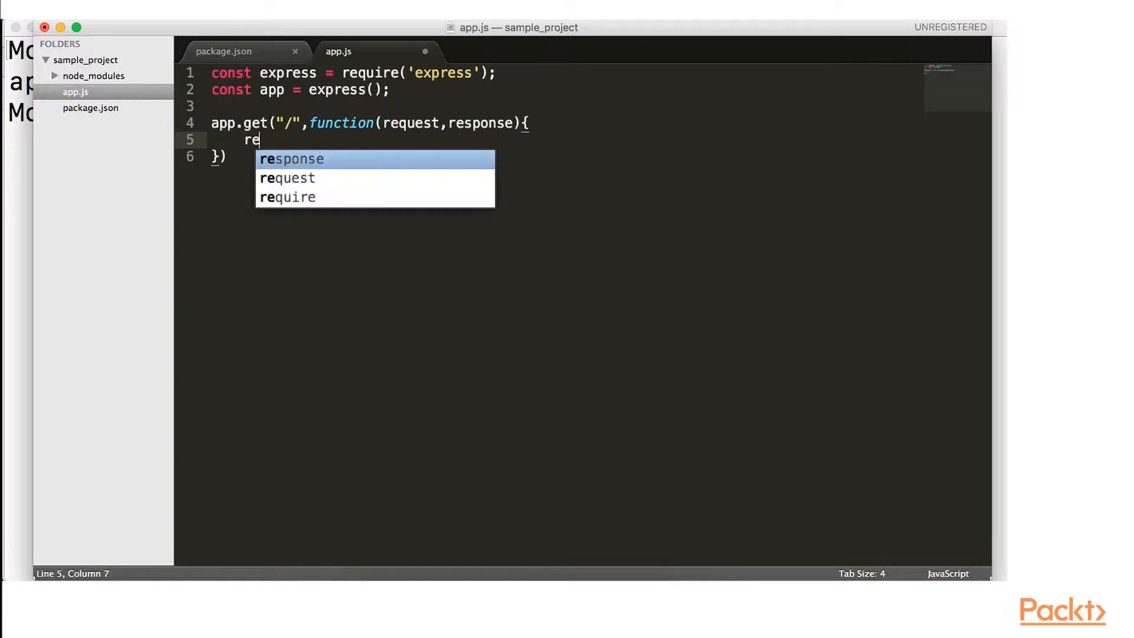
key("Tab")
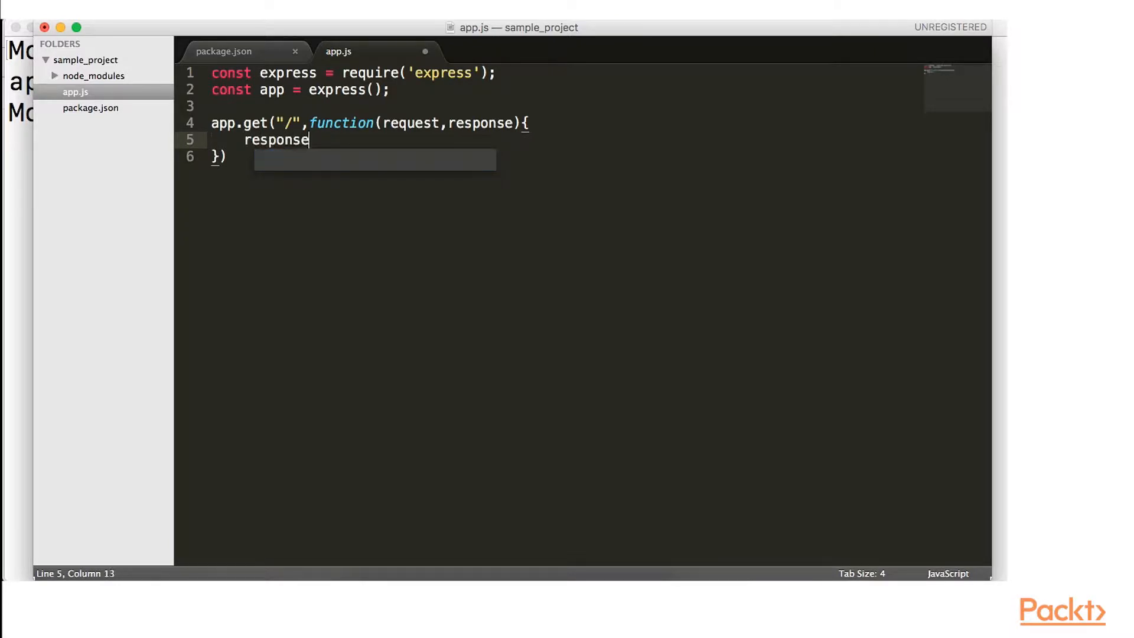
Look up 'npm express' in Chrome and scroll the express package page for its send example.
type(".")
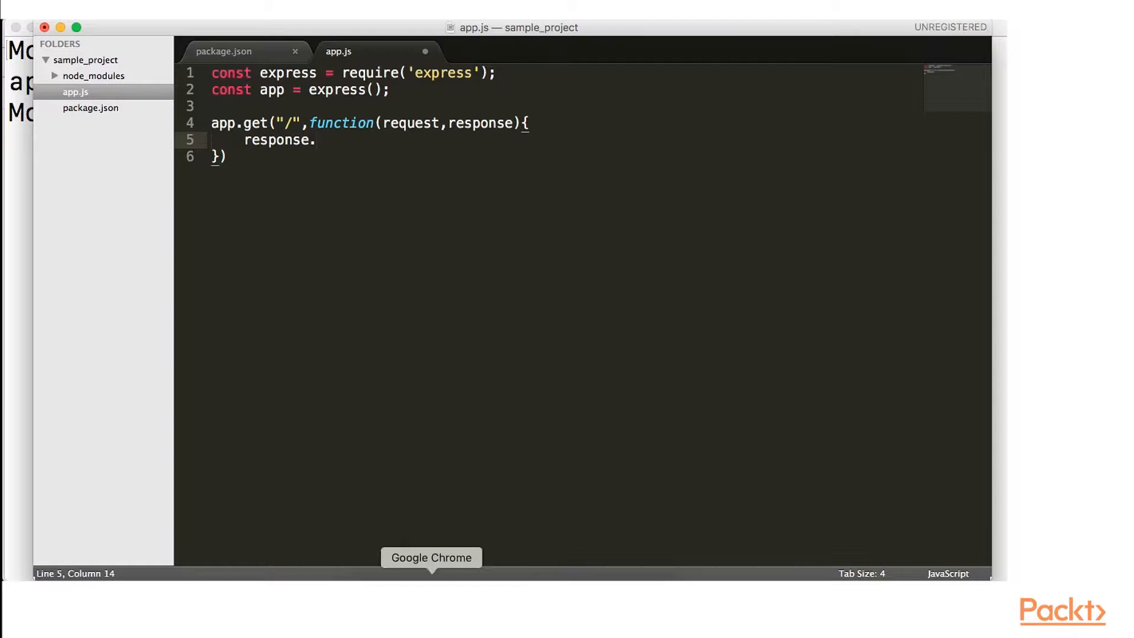
left_click(432, 557)
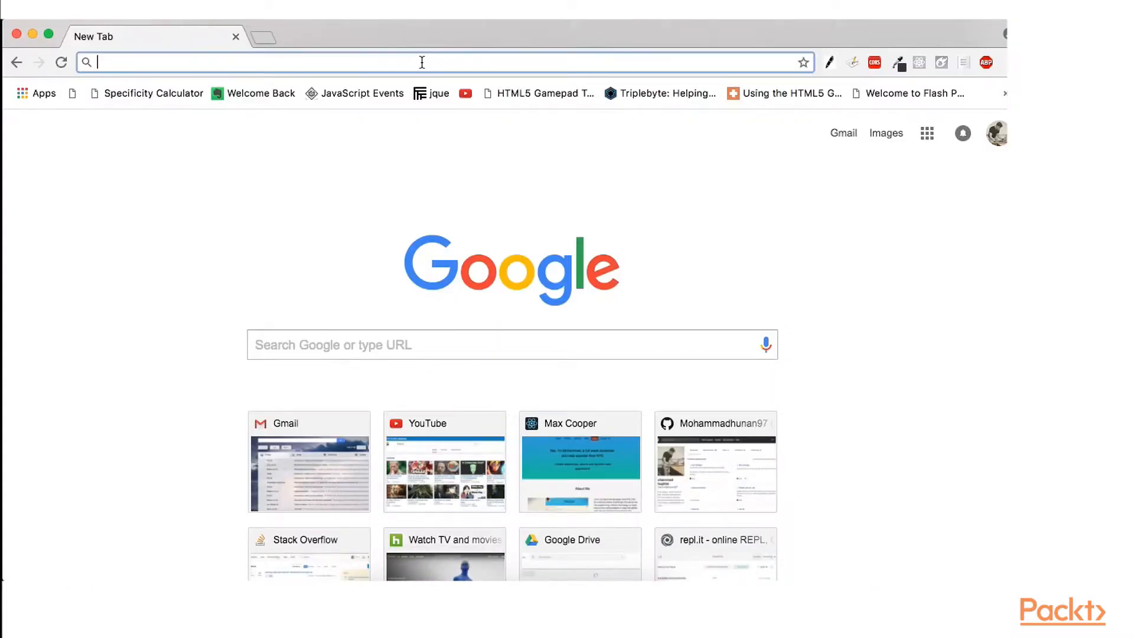
type("npm express")
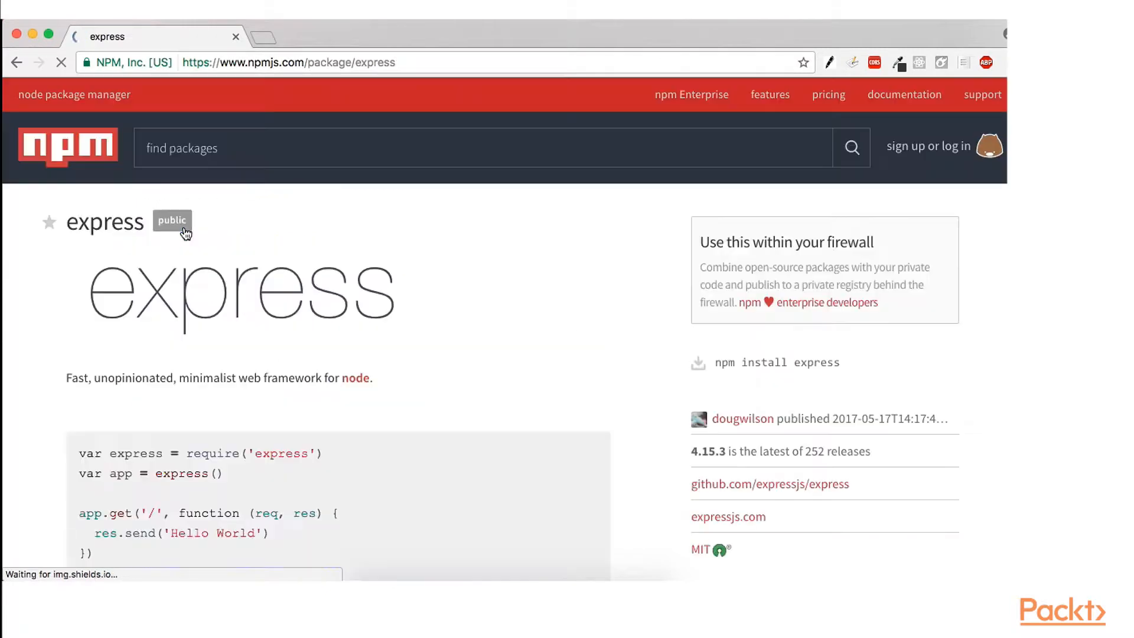
scroll("down", 3)
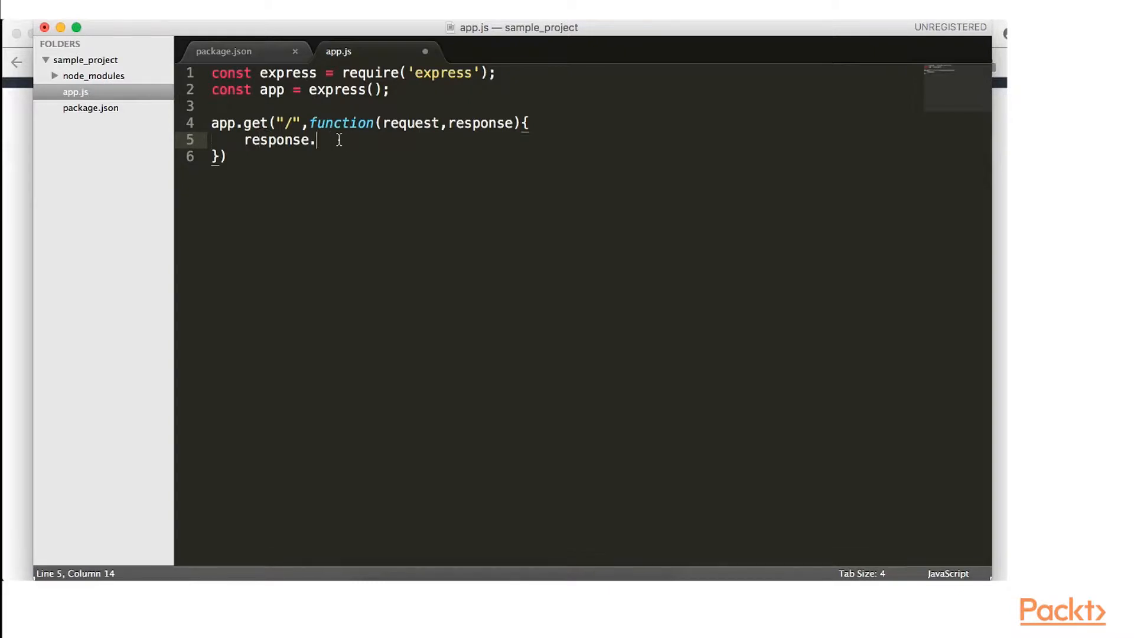
Send "<h1 style='text-align:center'>Hey Friends, welcome to my app</h1>" from the root route, then begin another app call.
type("send(")
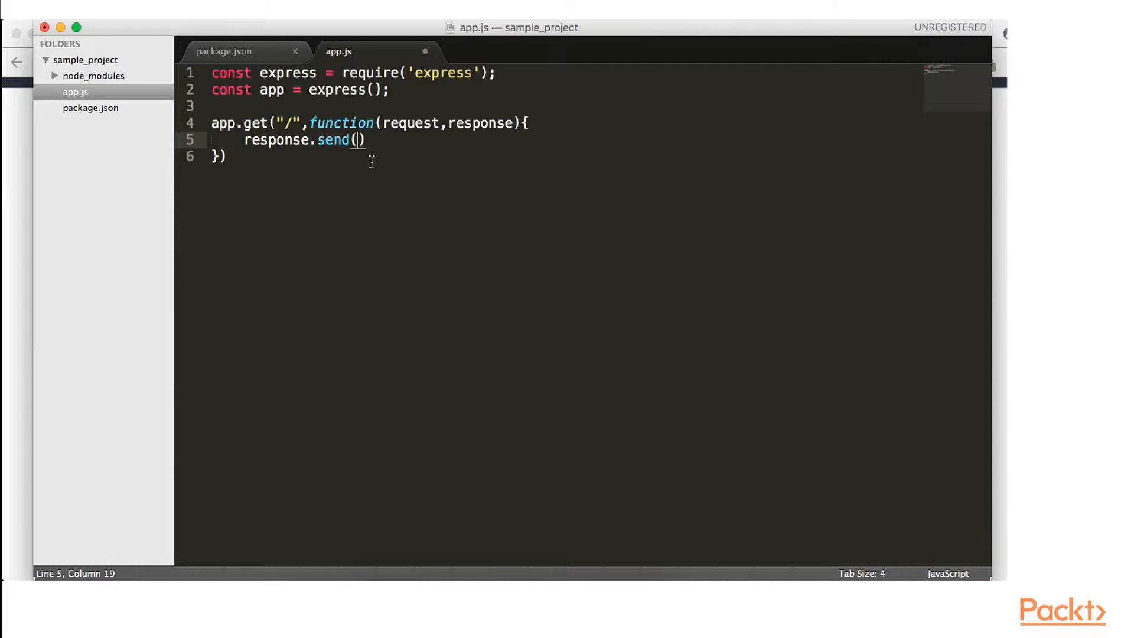
type("\"\"")
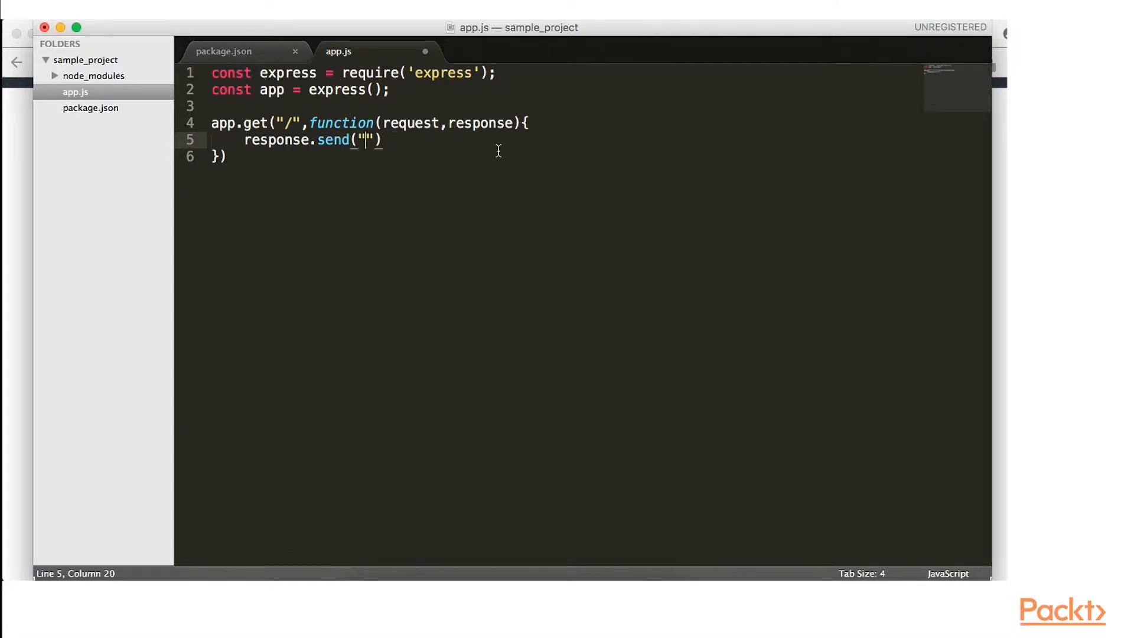
type("<h1")
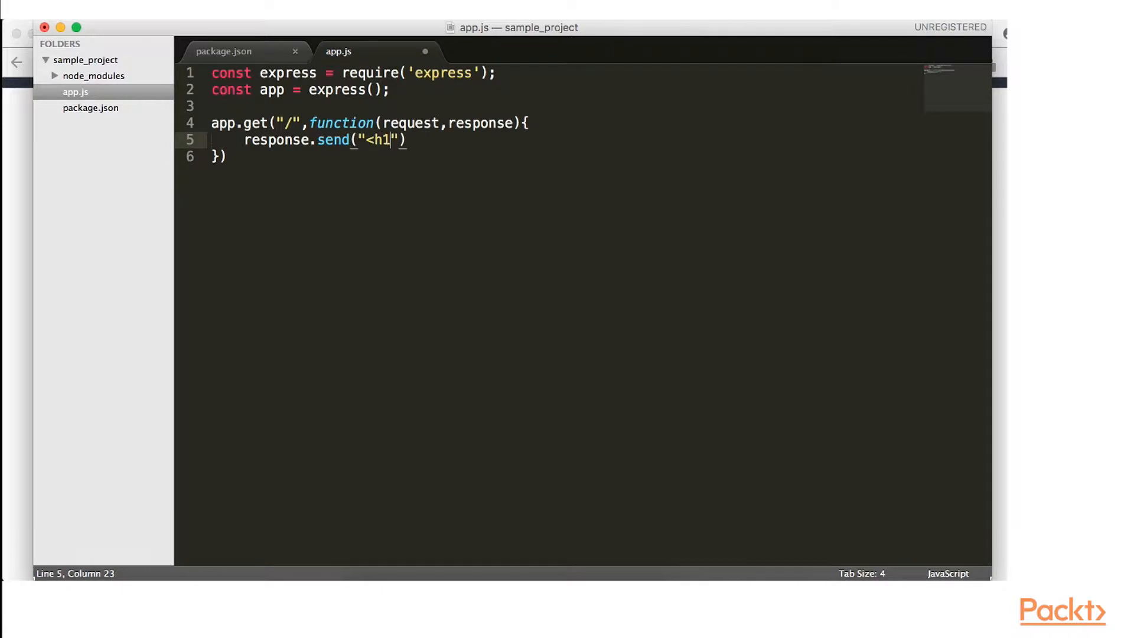
type("></h1>")
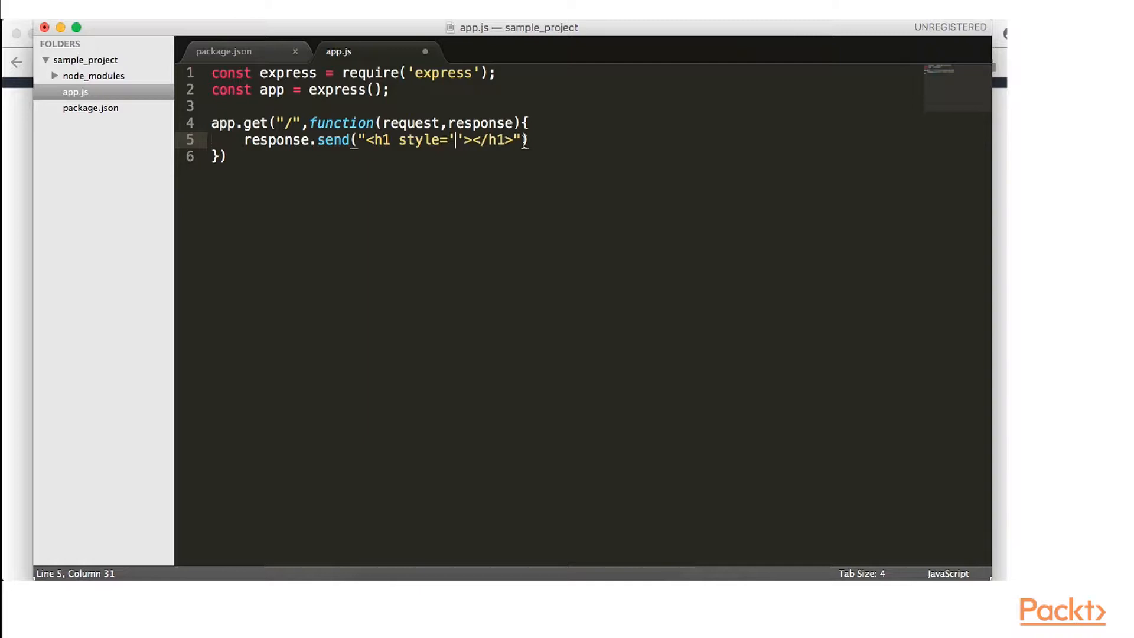
left_click_drag(363, 139, 522, 140)
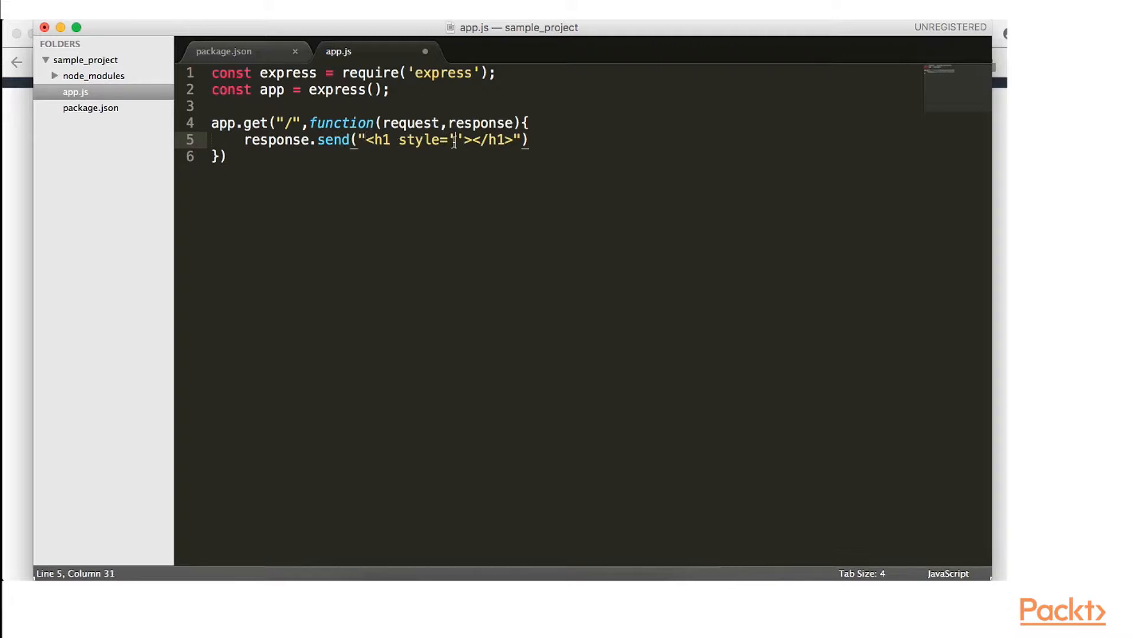
type("text-align:center")
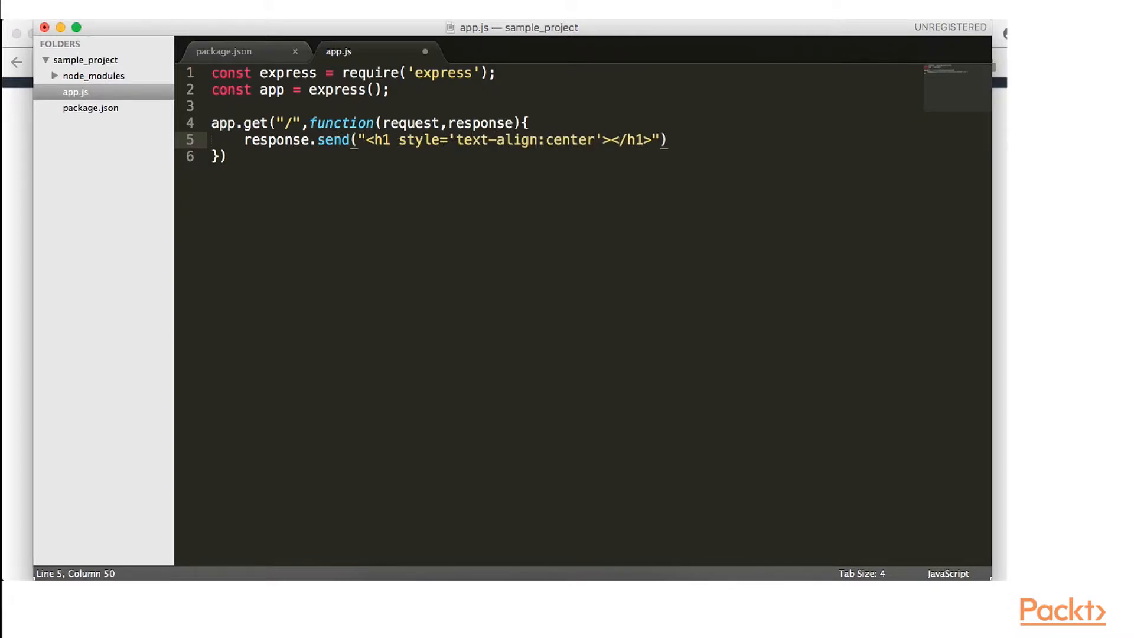
type("Hey Friends, welcome to my")
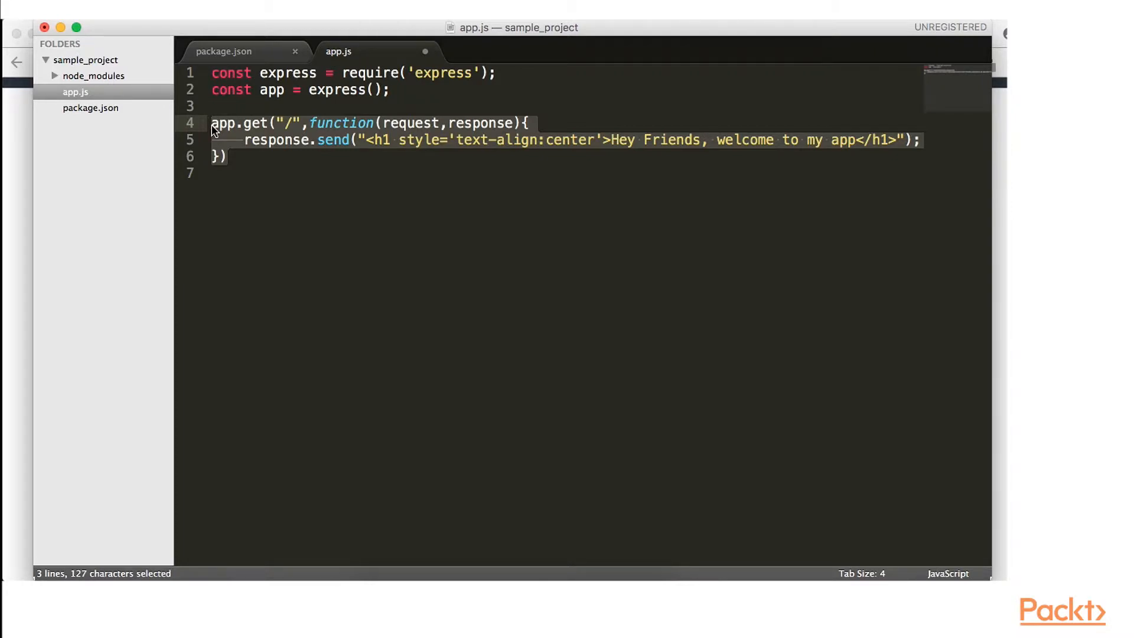
type("app.get()")
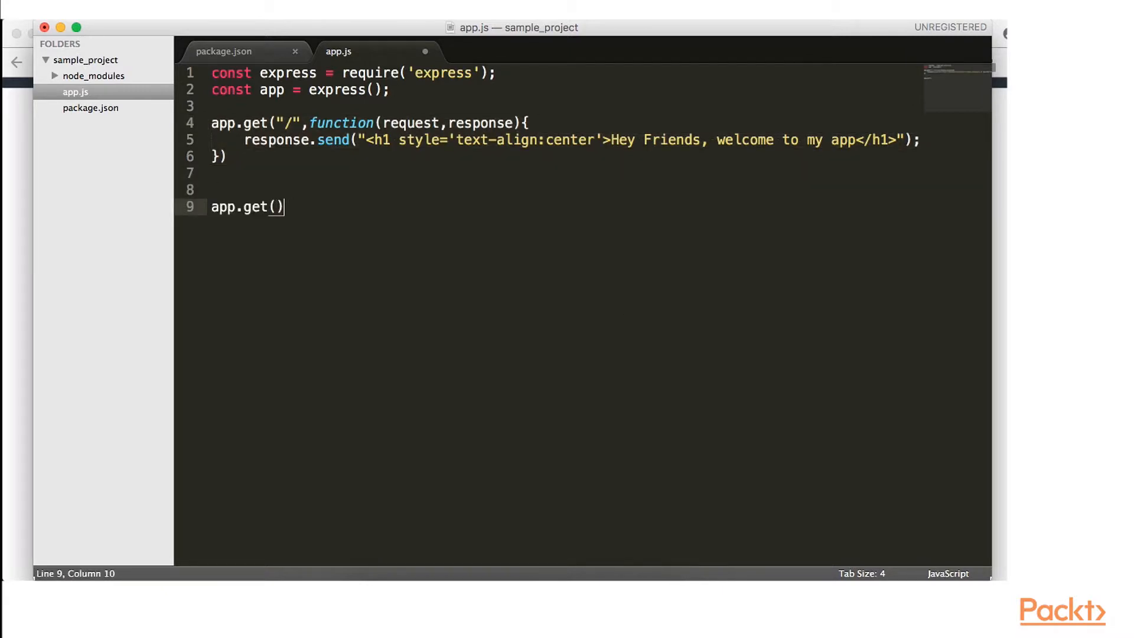
Replace get with app.listen(3000, function(error){ below the route.
key("Backspace")
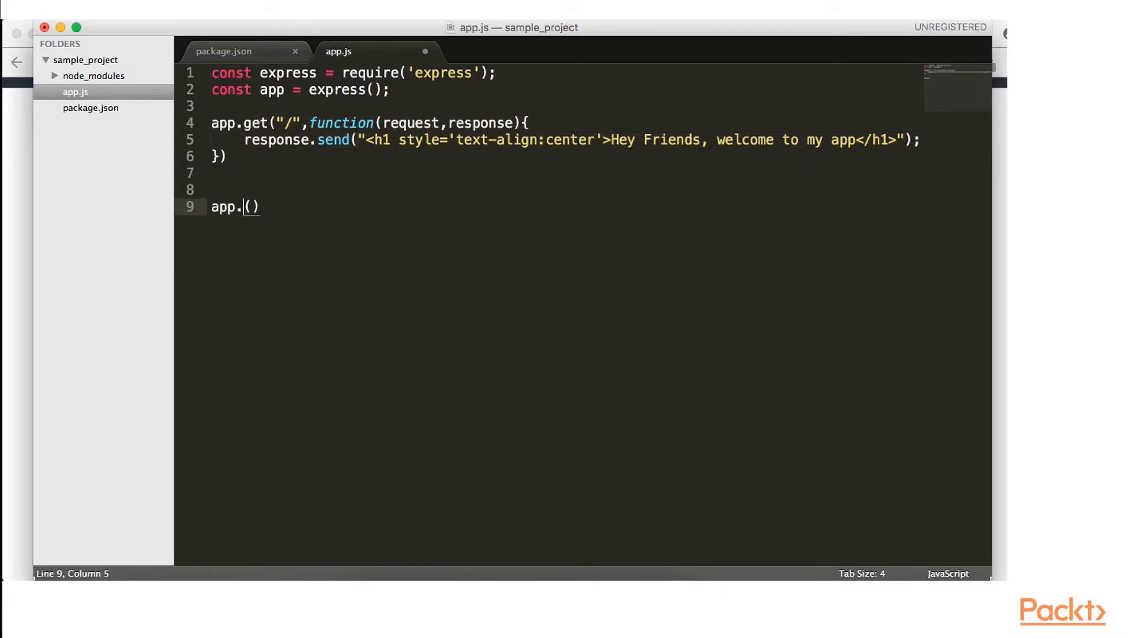
type("listen(3")
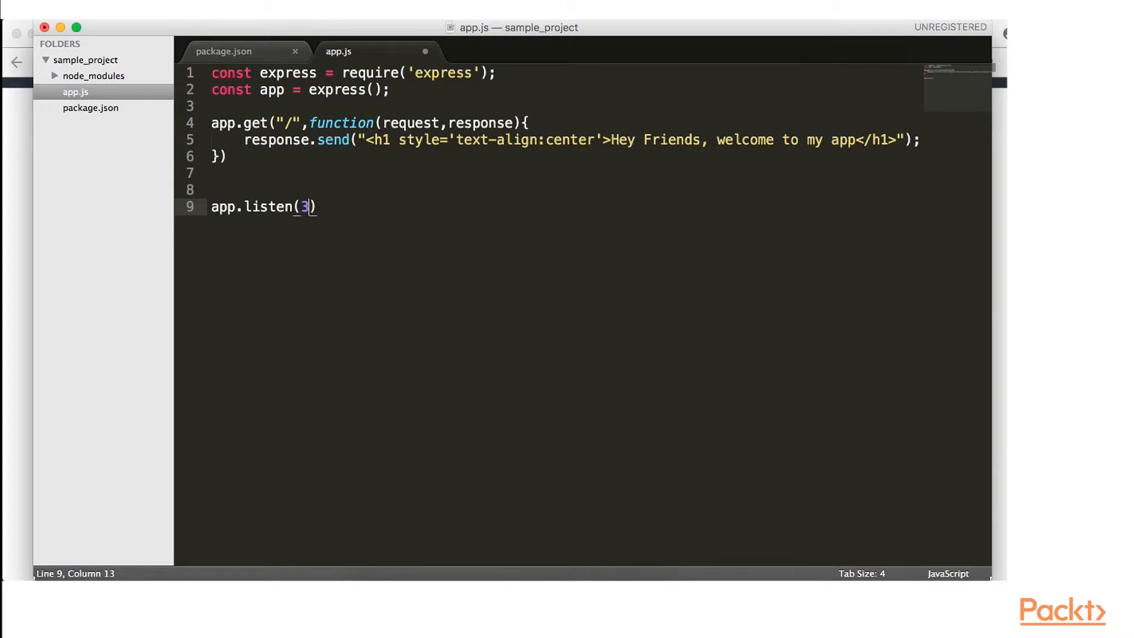
type("0")
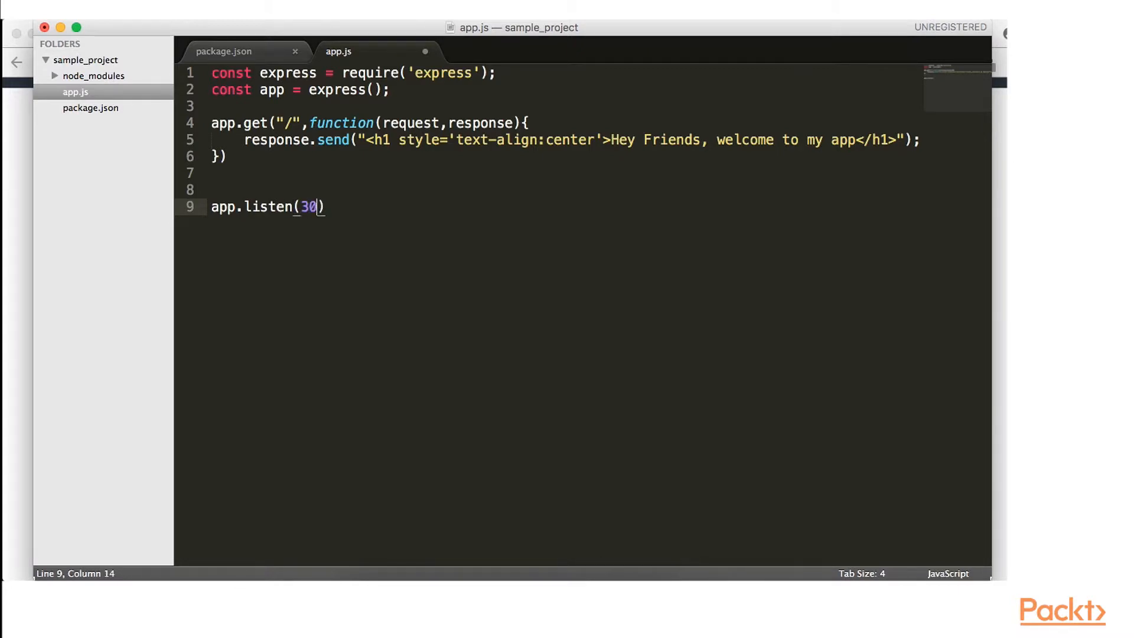
type("00,")
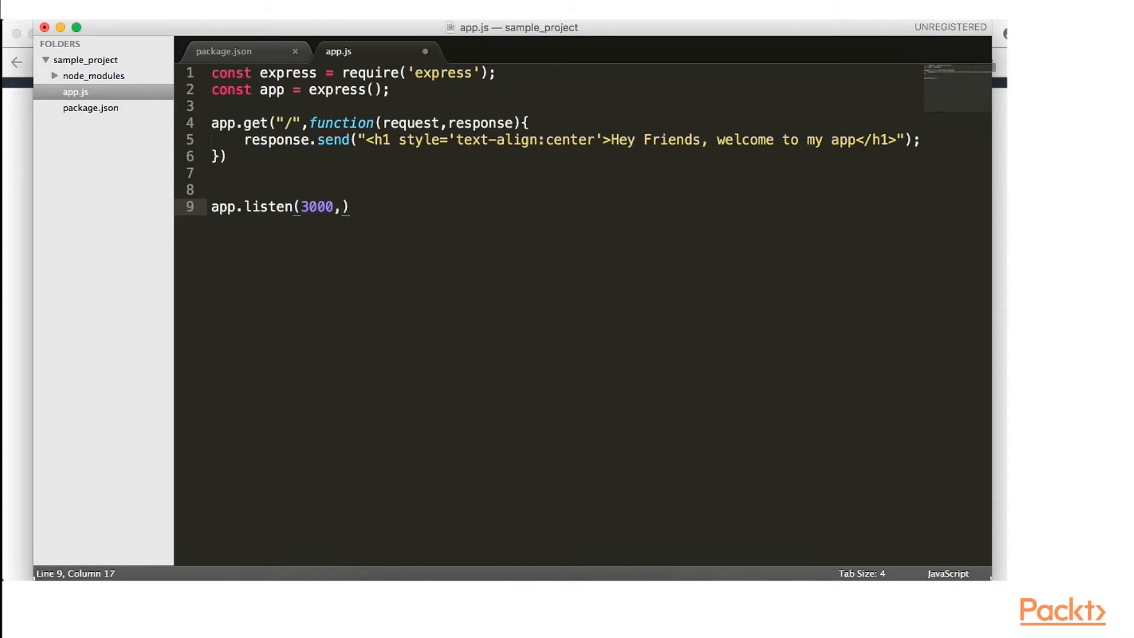
type("function(error")
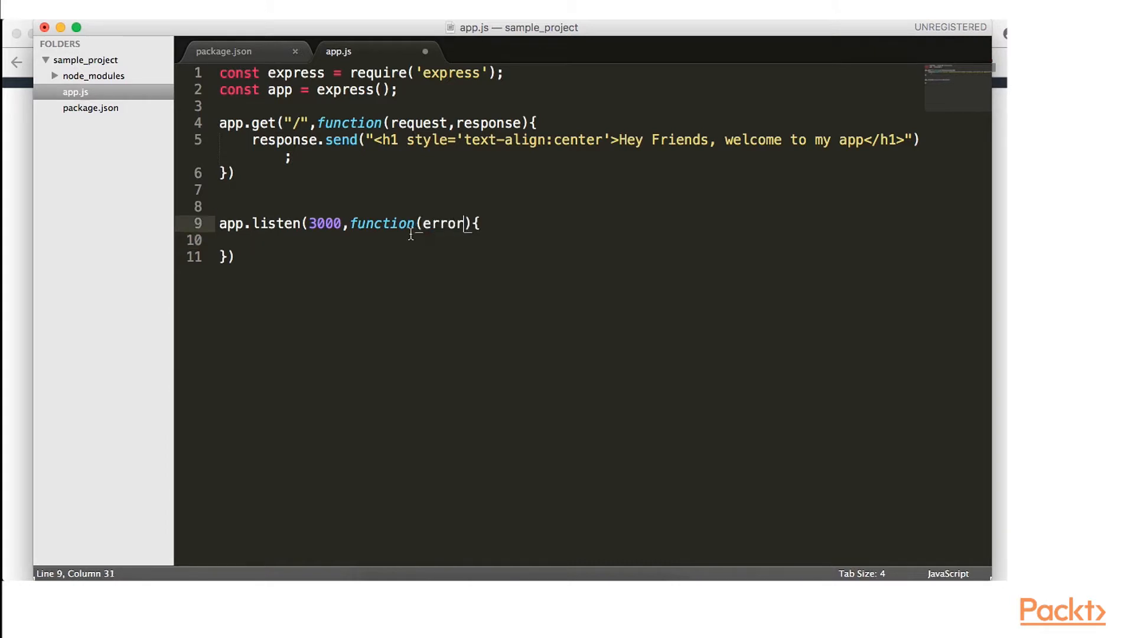
Log an error message if error is true, else 'listening on localhost:3000', and save app.js.
type("if(error")
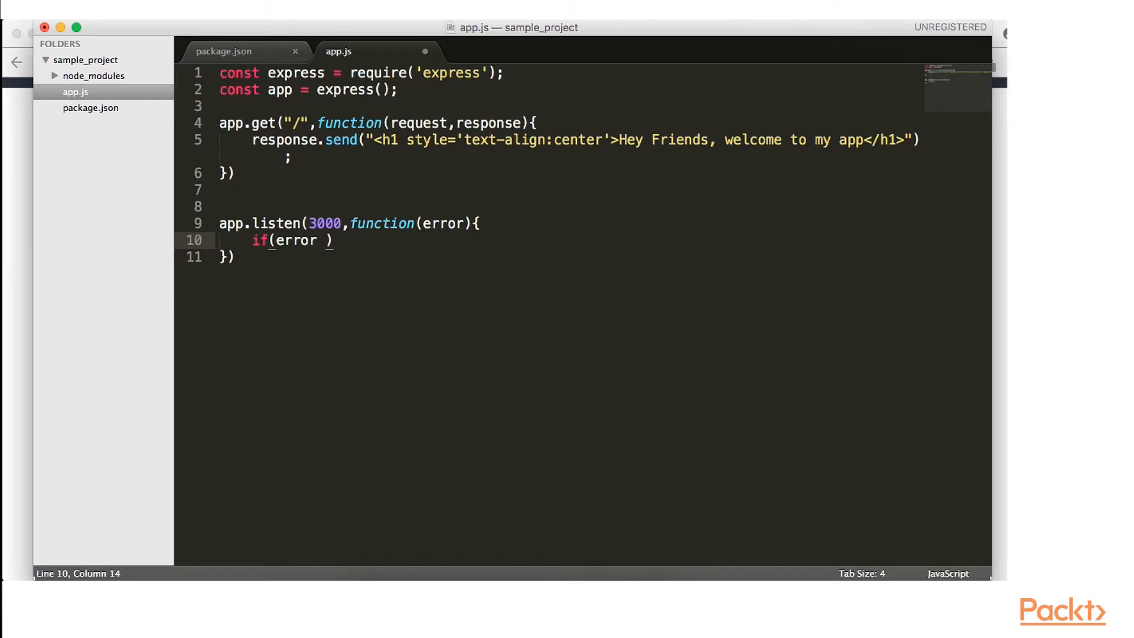
type("== true")
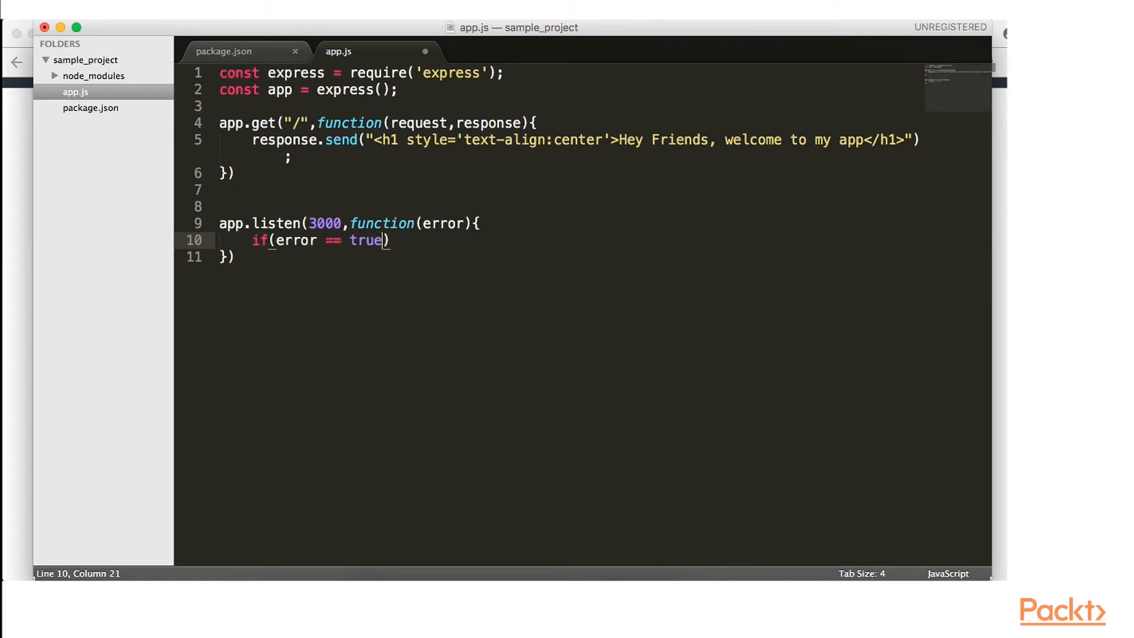
type("){")
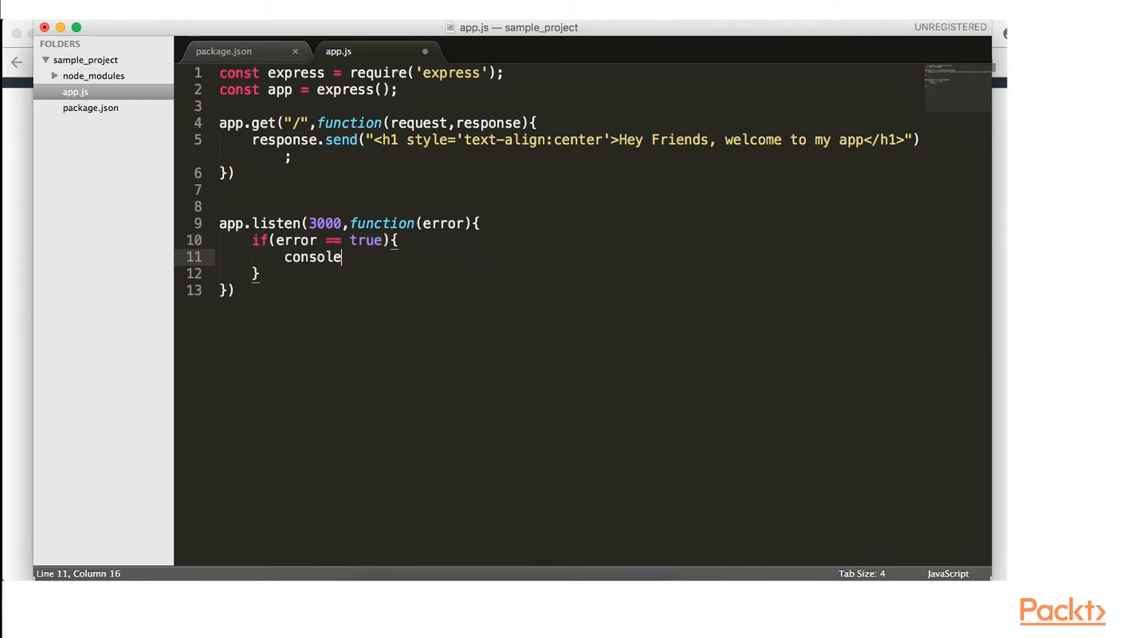
type(".log(\"so\")")
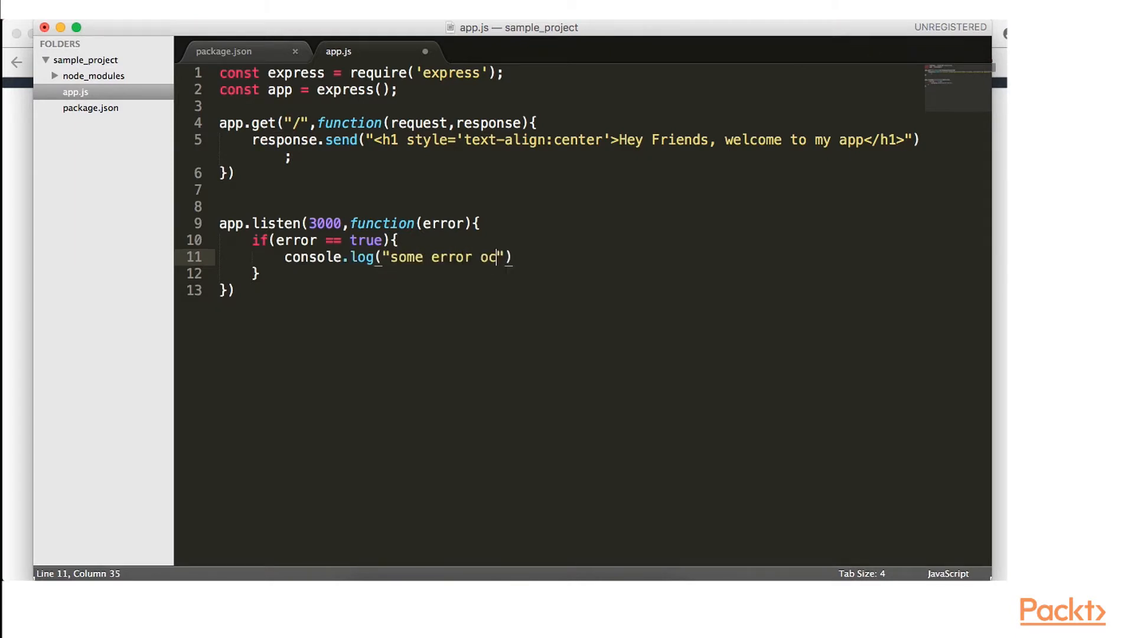
type("cured\");")
type("console.log(\"")
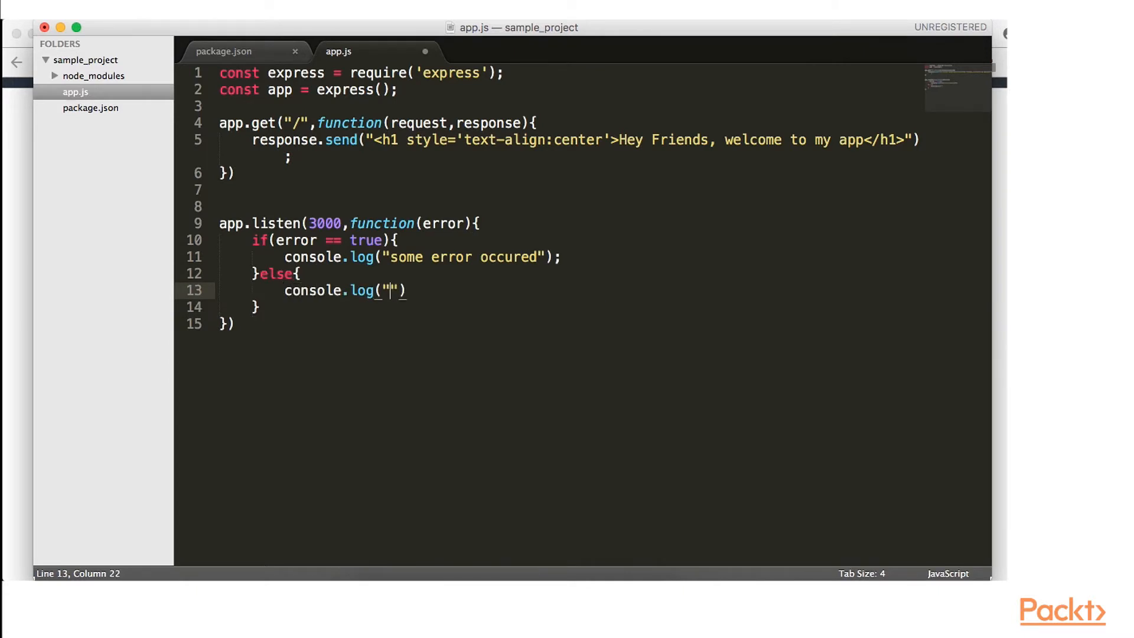
type("listening on")
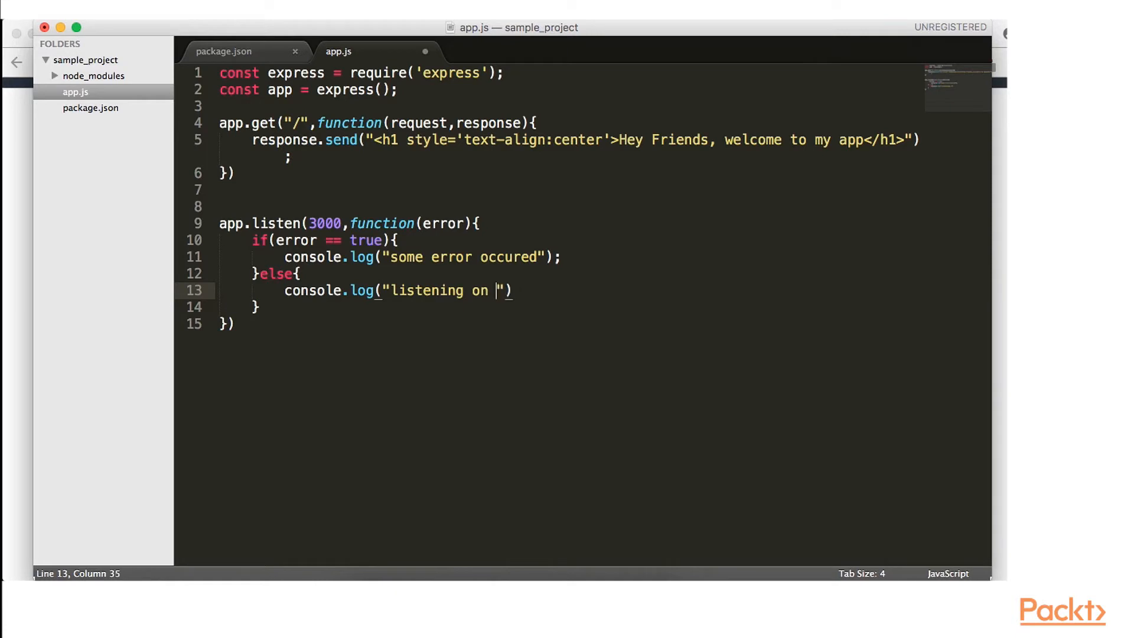
type("localhost:")
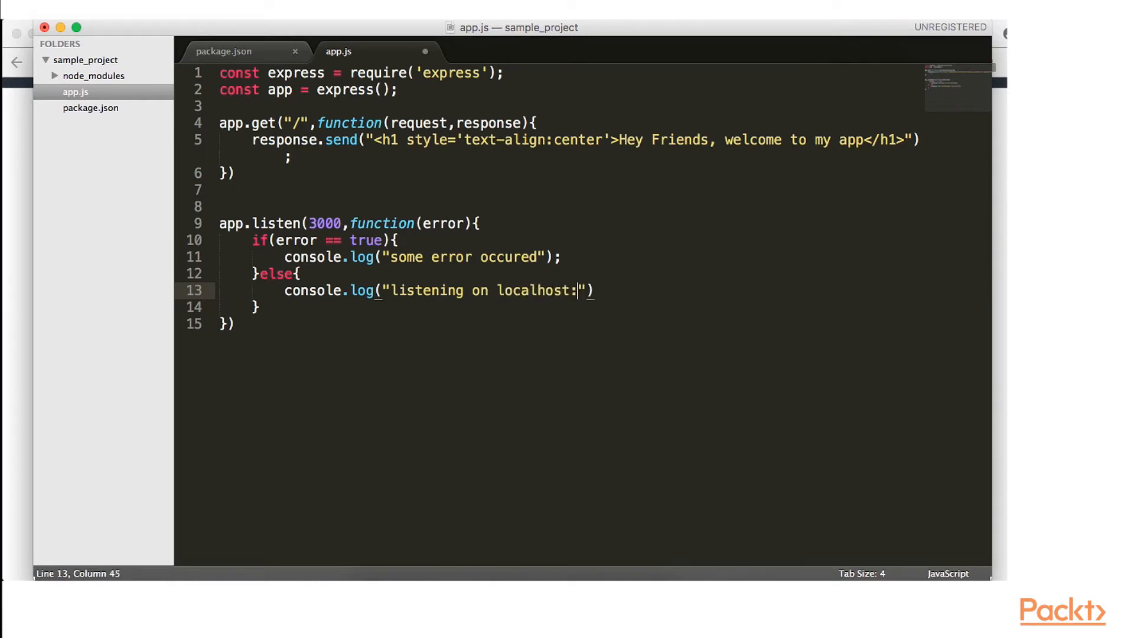
type("3000);")
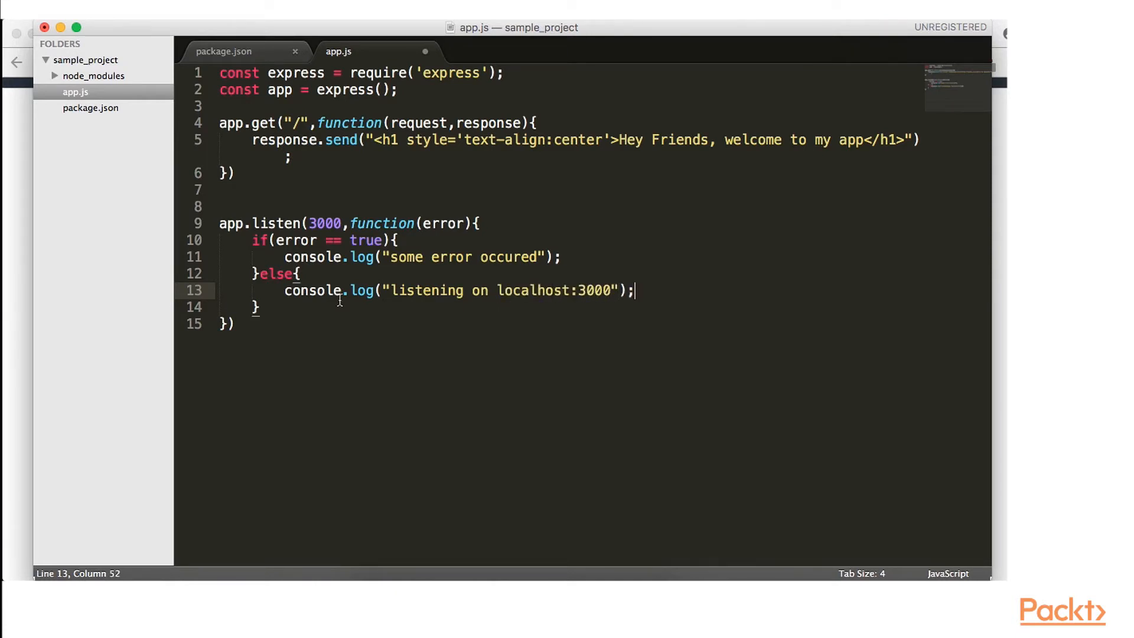
key("cmd+s")
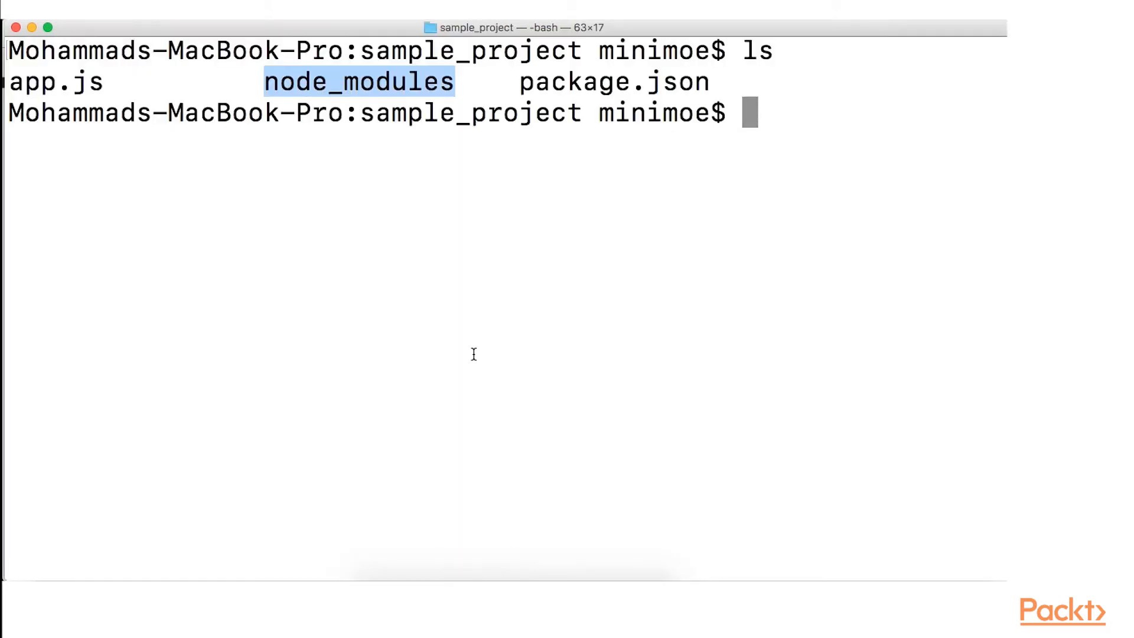
Run node app.js in Terminal and open a new Chrome tab for localhost:3000.
type("node")
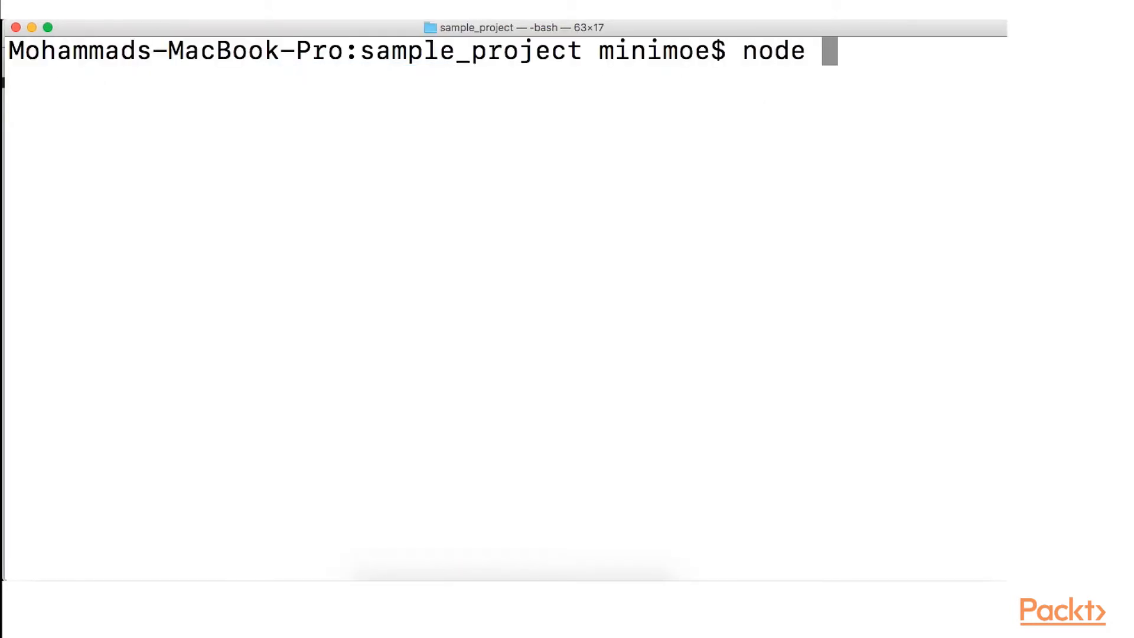
type("app.js")
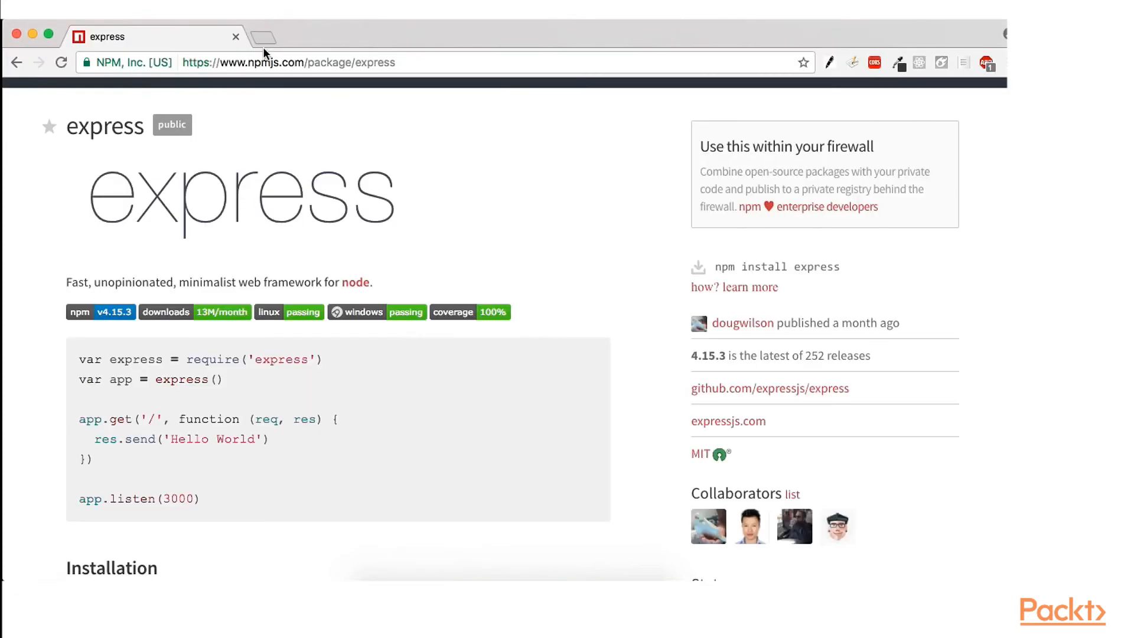
left_click(259, 37)
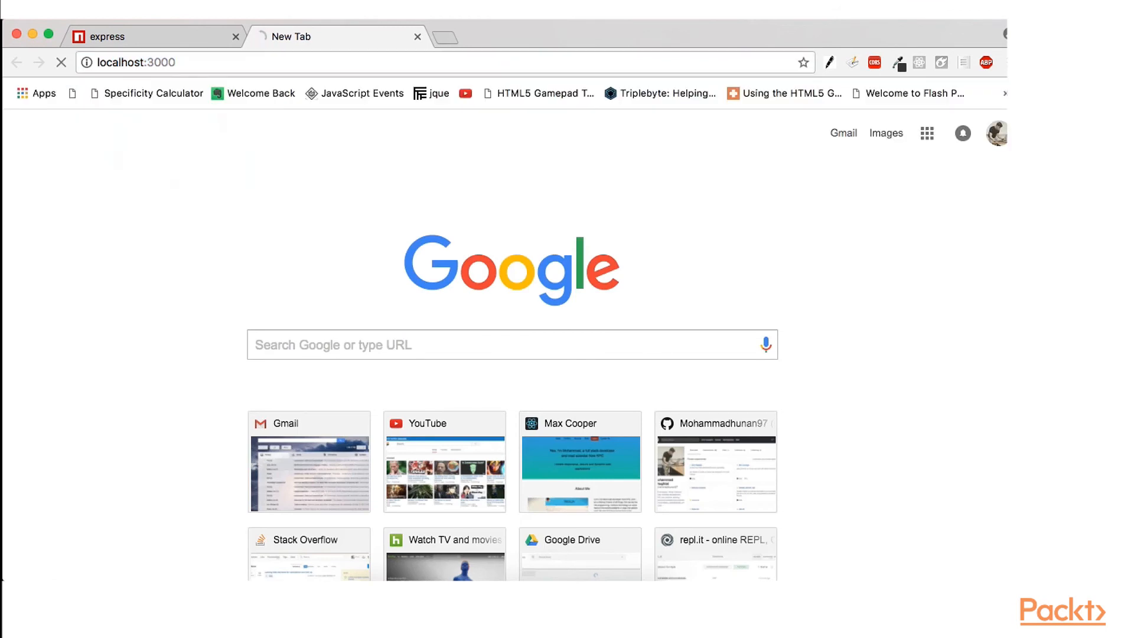